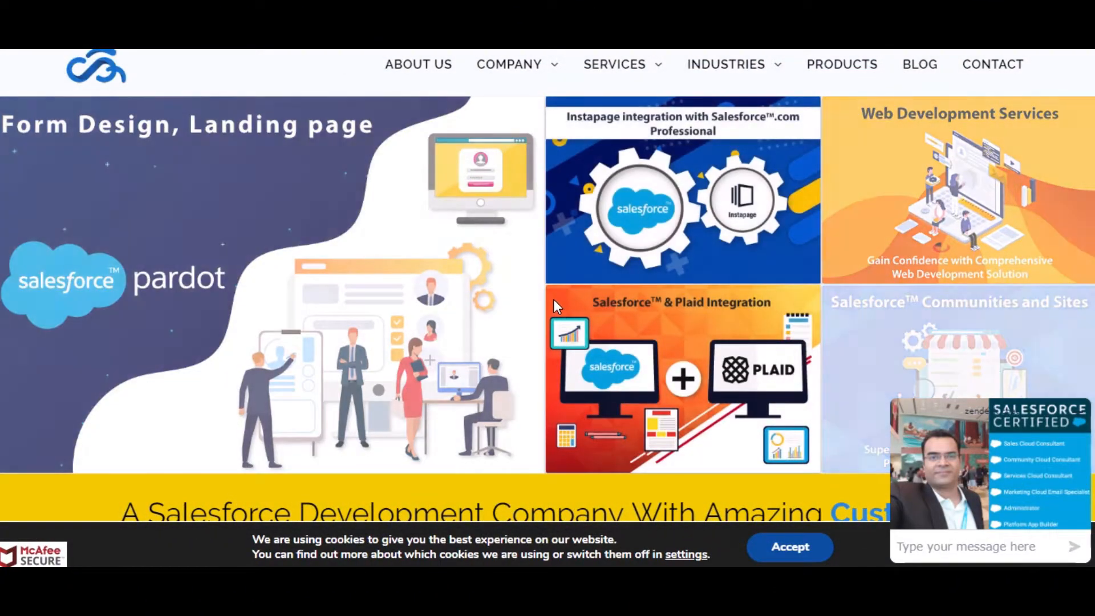
Scroll down the homepage past success stories, Salesforce development services and cloud product sections
{"action": "scroll", "scroll_direction": "down", "scroll_amount": 3}
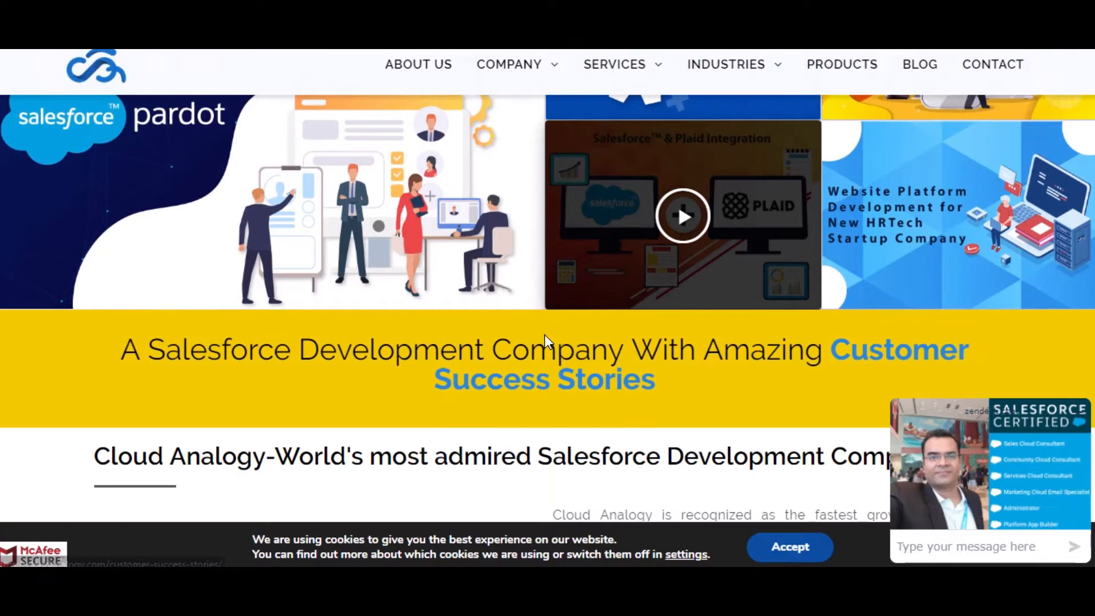
{"action": "scroll", "scroll_direction": "down", "scroll_amount": 3}
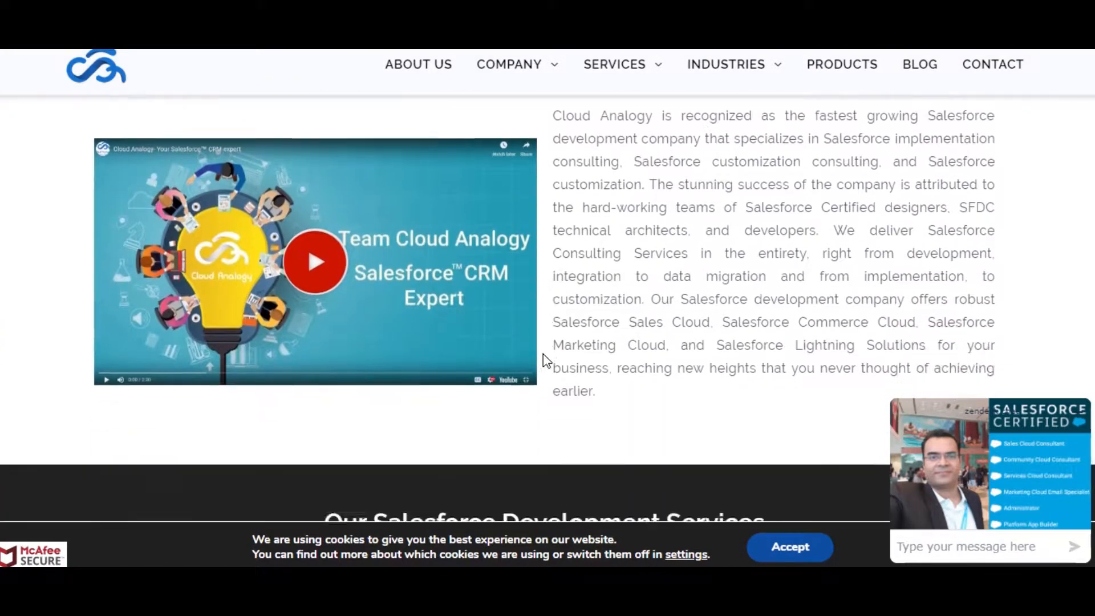
{"action": "scroll", "scroll_direction": "down", "scroll_amount": 3}
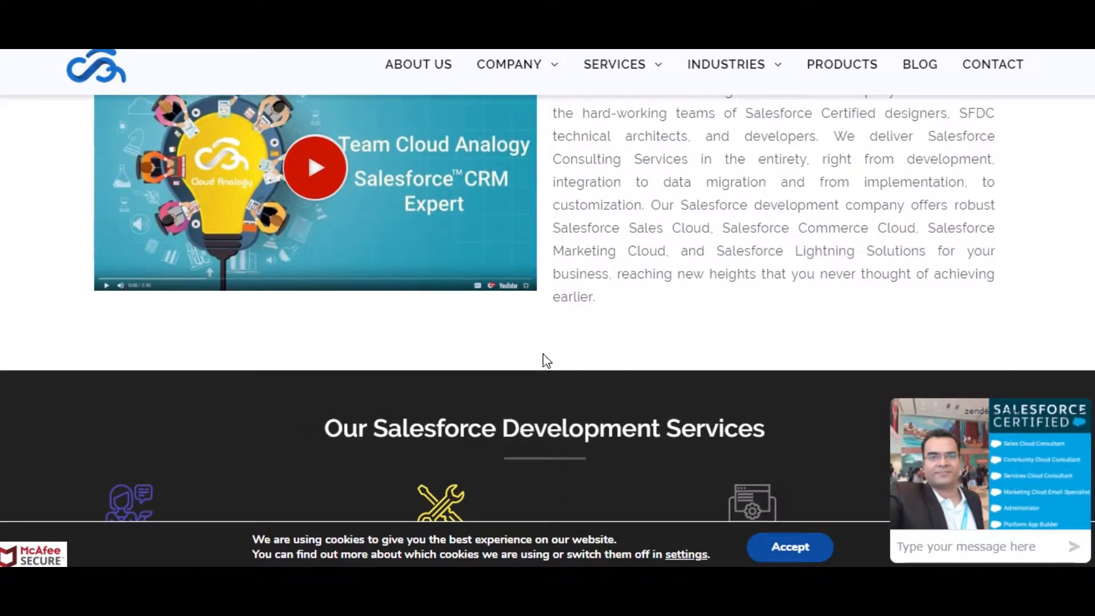
{"action": "scroll", "scroll_direction": "down", "scroll_amount": 3}
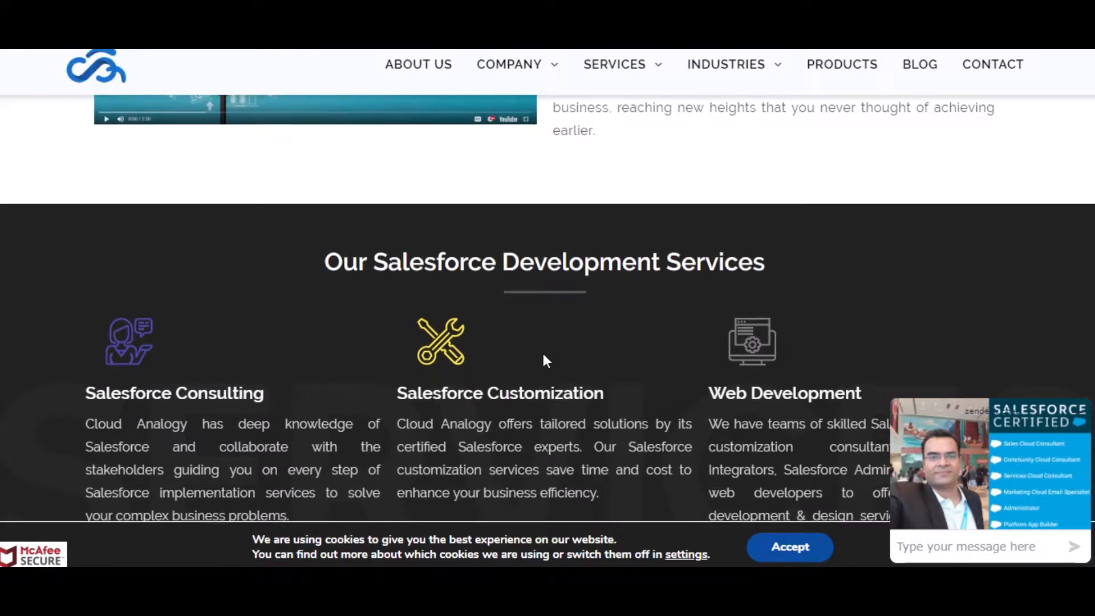
{"action": "scroll", "scroll_direction": "down", "scroll_amount": 3}
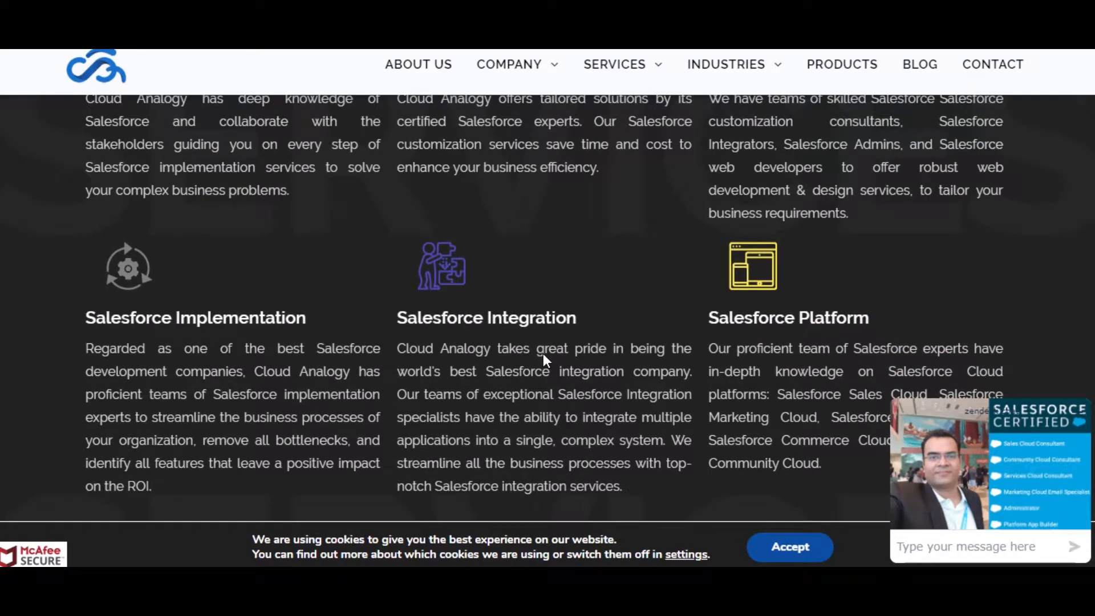
{"action": "scroll", "scroll_direction": "down", "scroll_amount": 3}
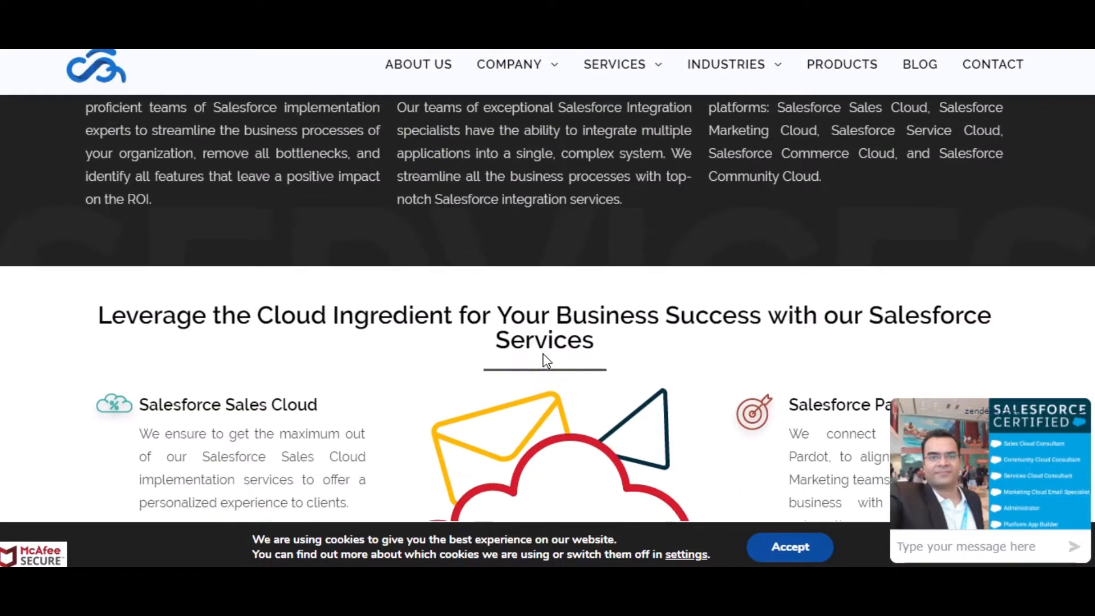
{"action": "scroll", "scroll_direction": "down", "scroll_amount": 3}
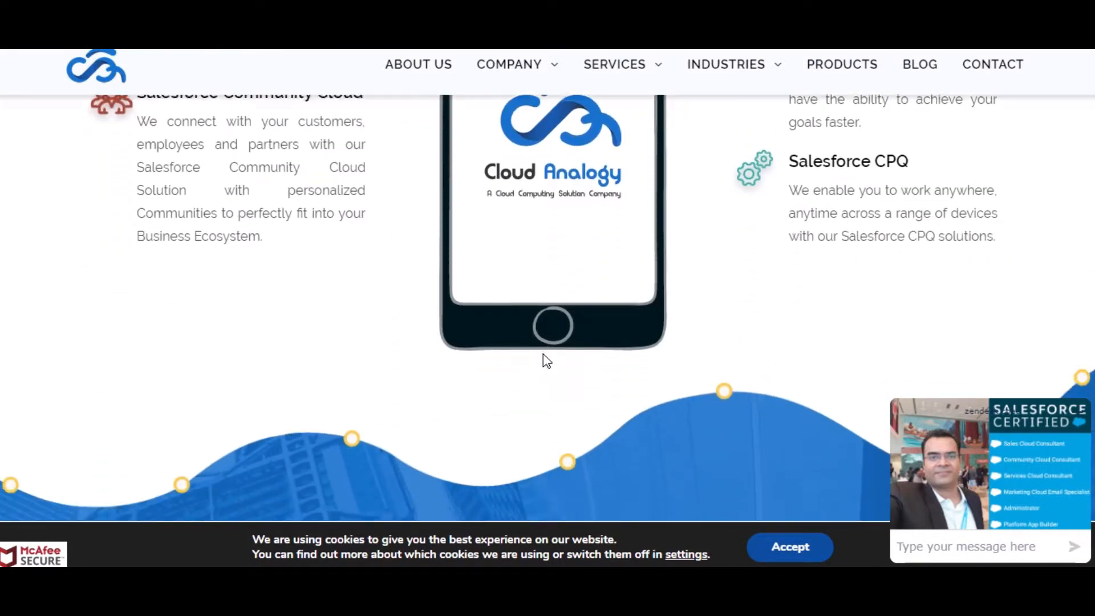
{"action": "scroll", "scroll_direction": "down", "scroll_amount": 3}
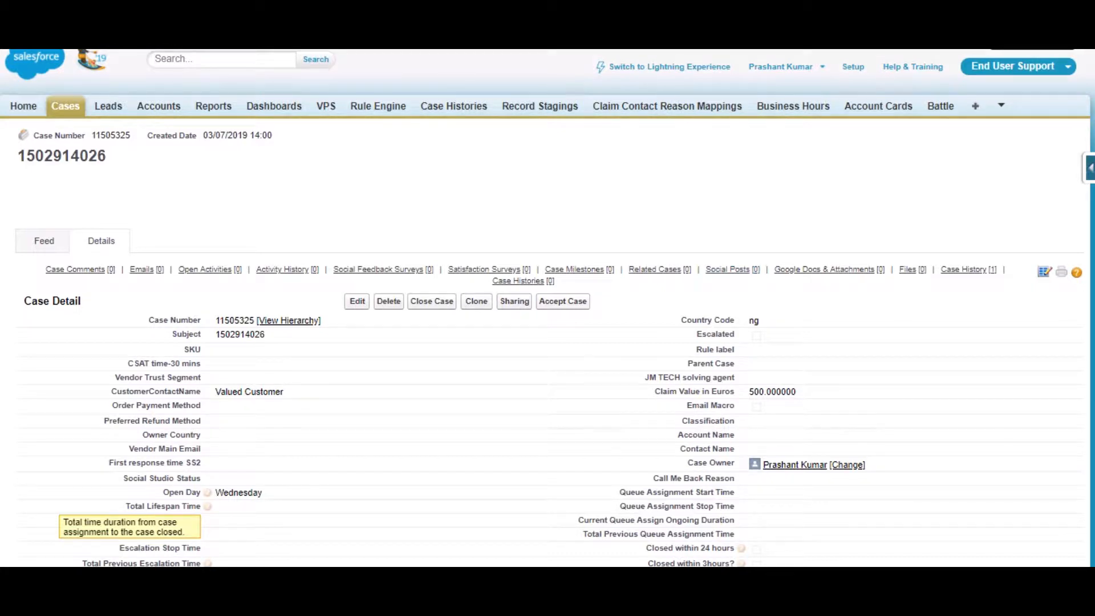
Open Rule Number 55 from Recent Items and review its Nigeria 3PL criteria and escalation action
{"action": "left_click", "coordinate": [377, 106]}
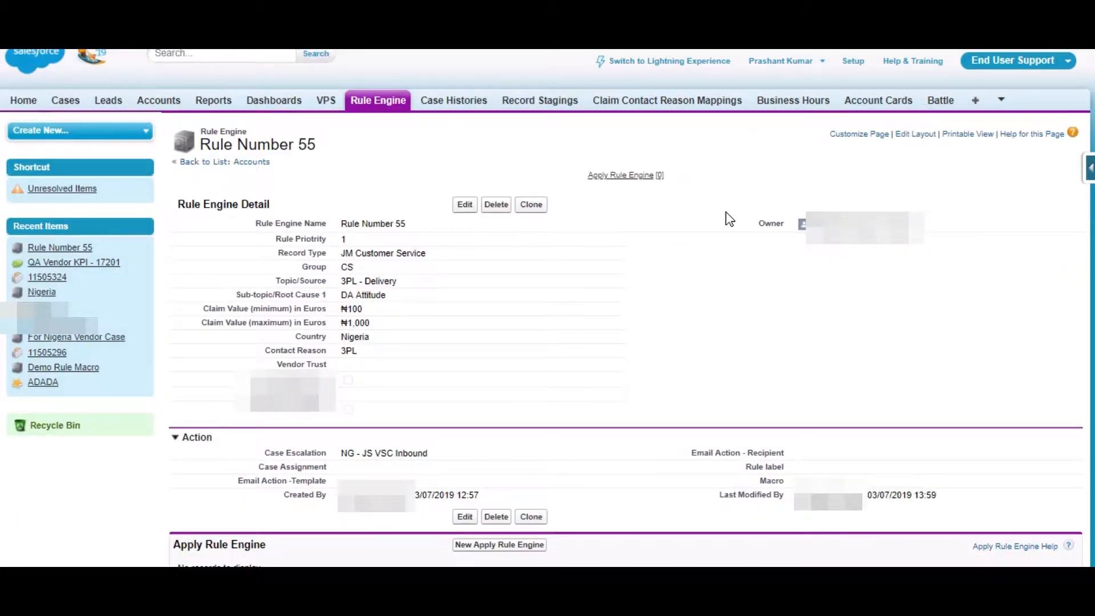
{"action": "mouse_move", "coordinate": [724, 214]}
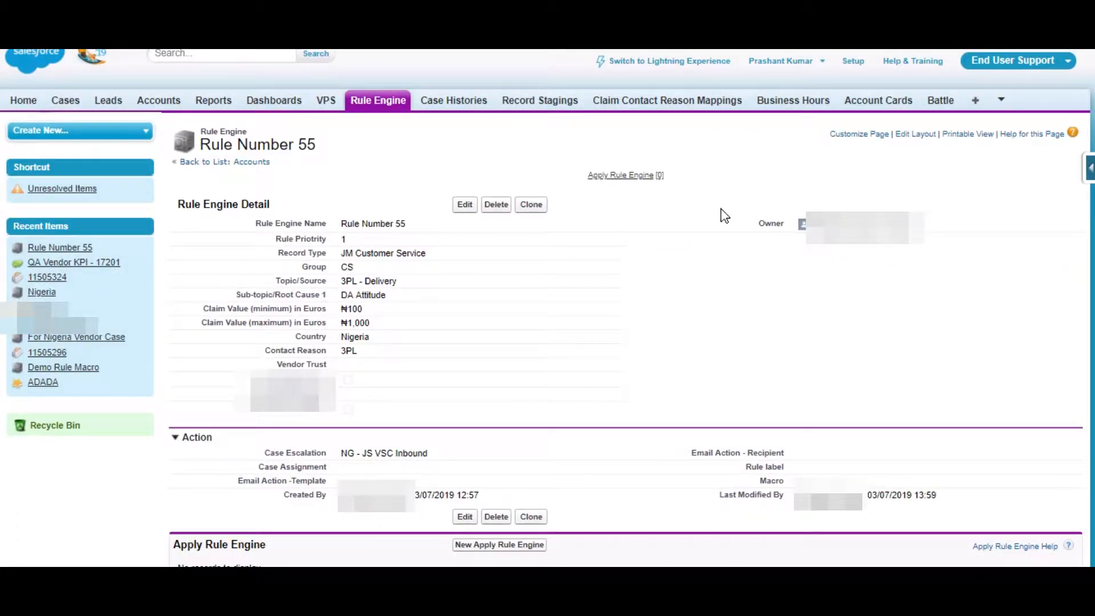
{"action": "mouse_move", "coordinate": [794, 353]}
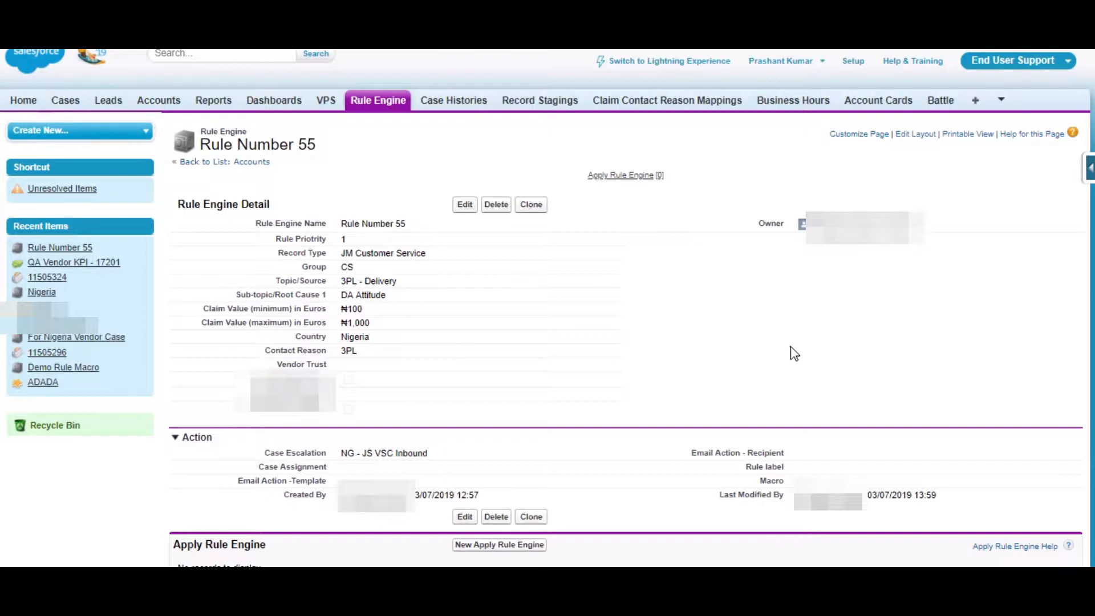
{"action": "mouse_move", "coordinate": [731, 339]}
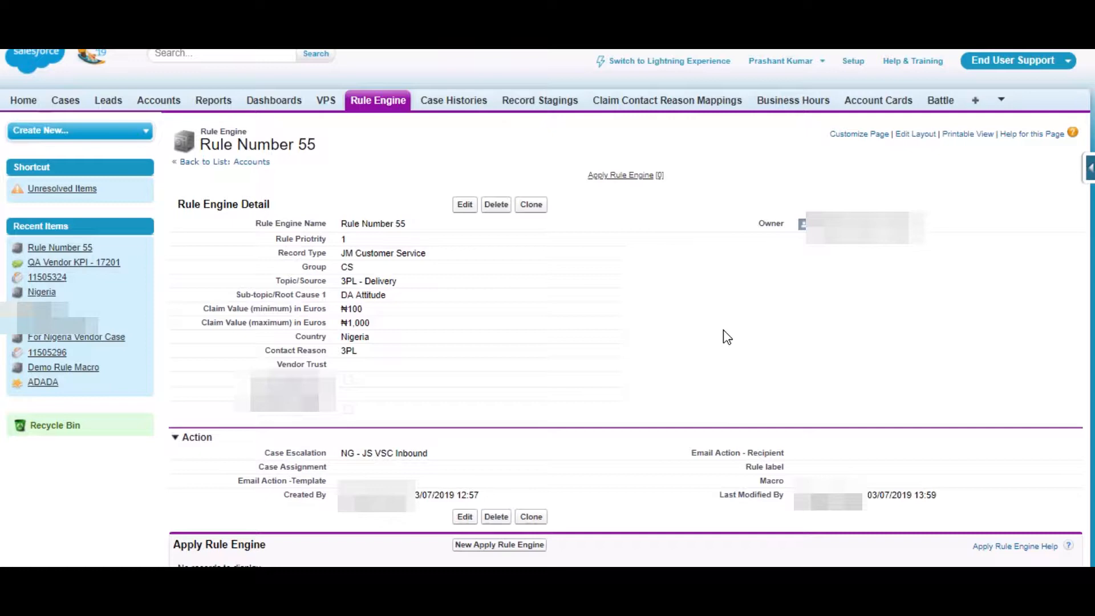
{"action": "scroll", "scroll_direction": "down", "scroll_amount": 3}
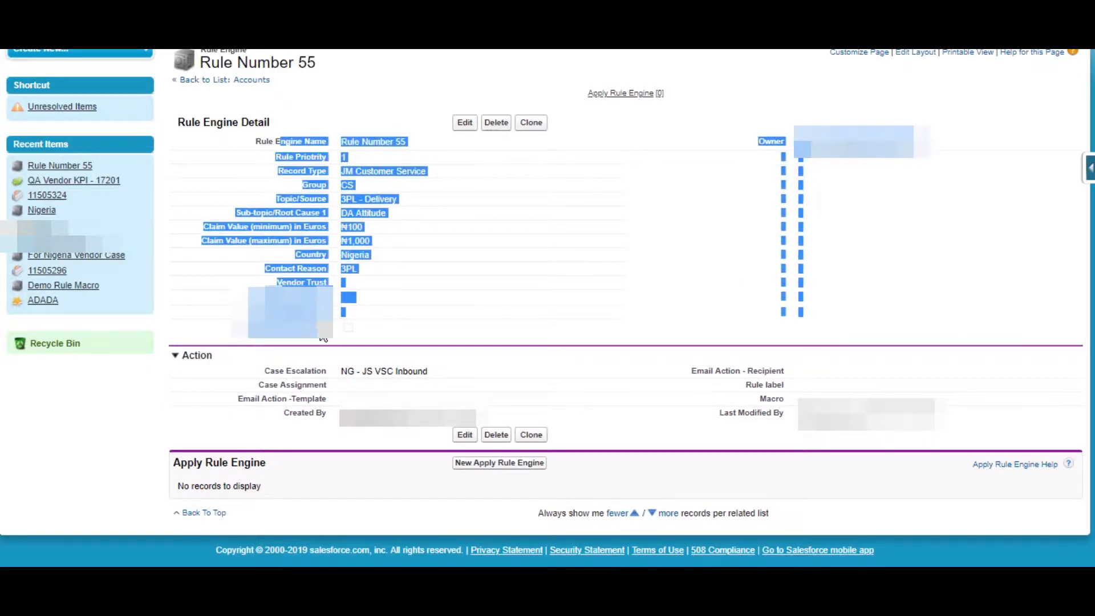
{"action": "mouse_move", "coordinate": [757, 297]}
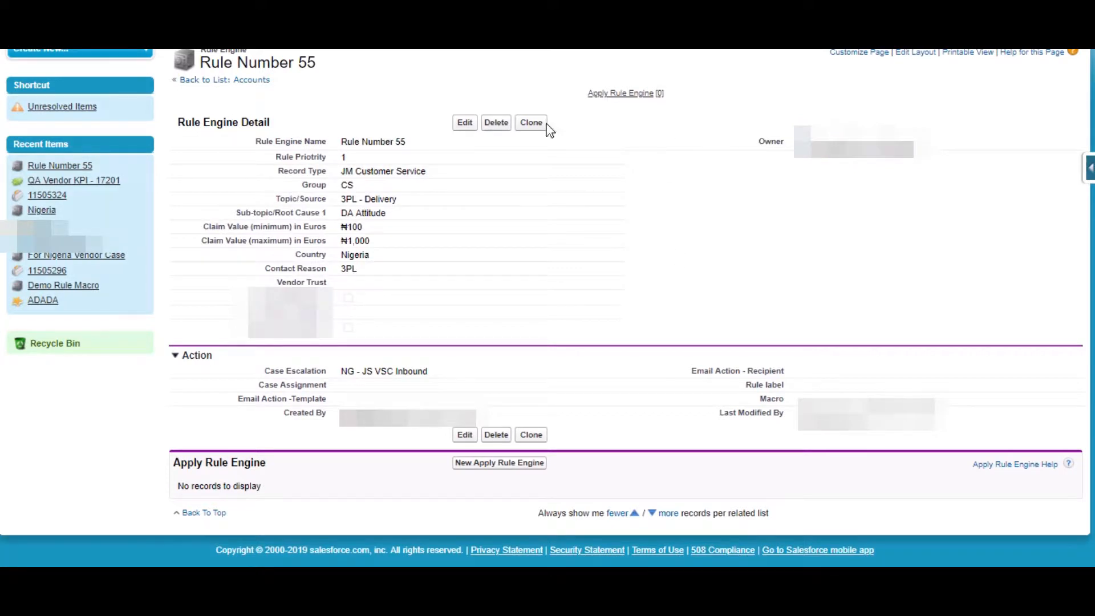
{"action": "mouse_move", "coordinate": [285, 367]}
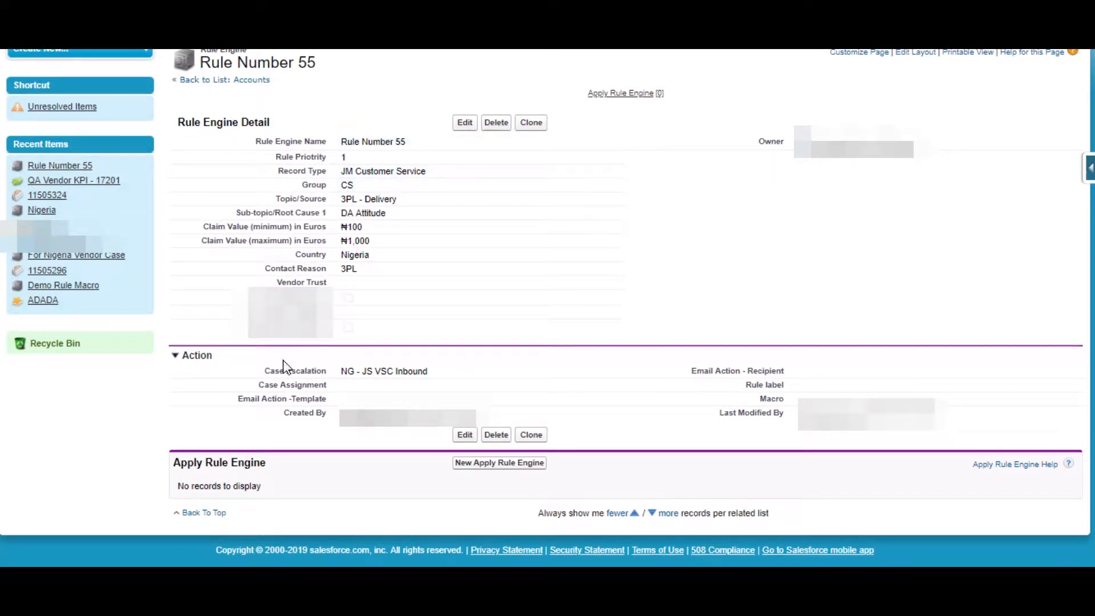
{"action": "mouse_move", "coordinate": [638, 156]}
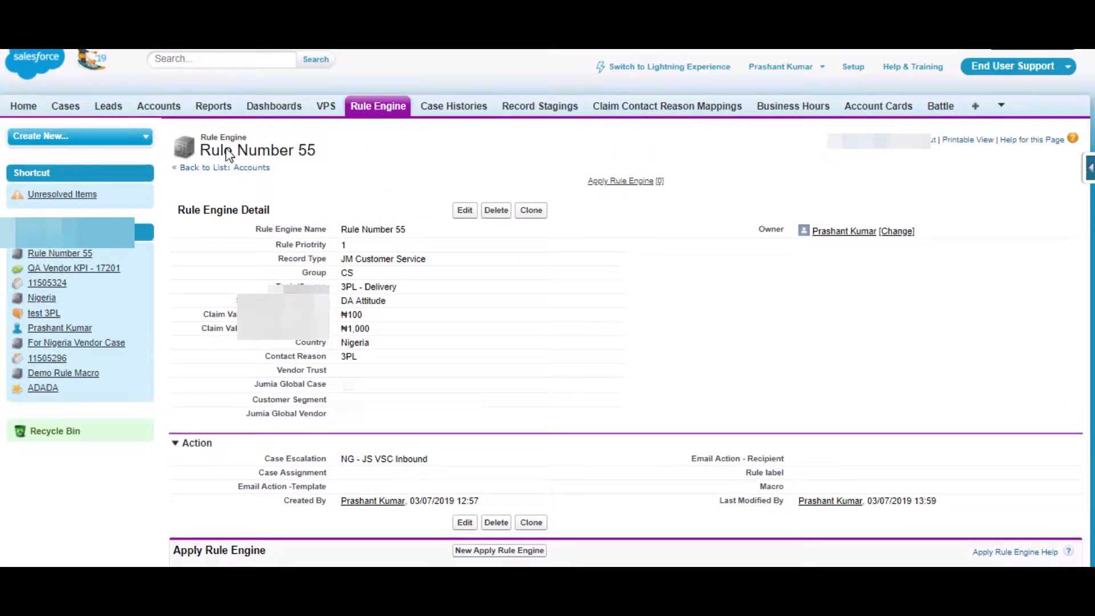
Review Rule Number 56's CM - VSC Inbound escalation, then open case 11505325
{"action": "double_click", "coordinate": [257, 149]}
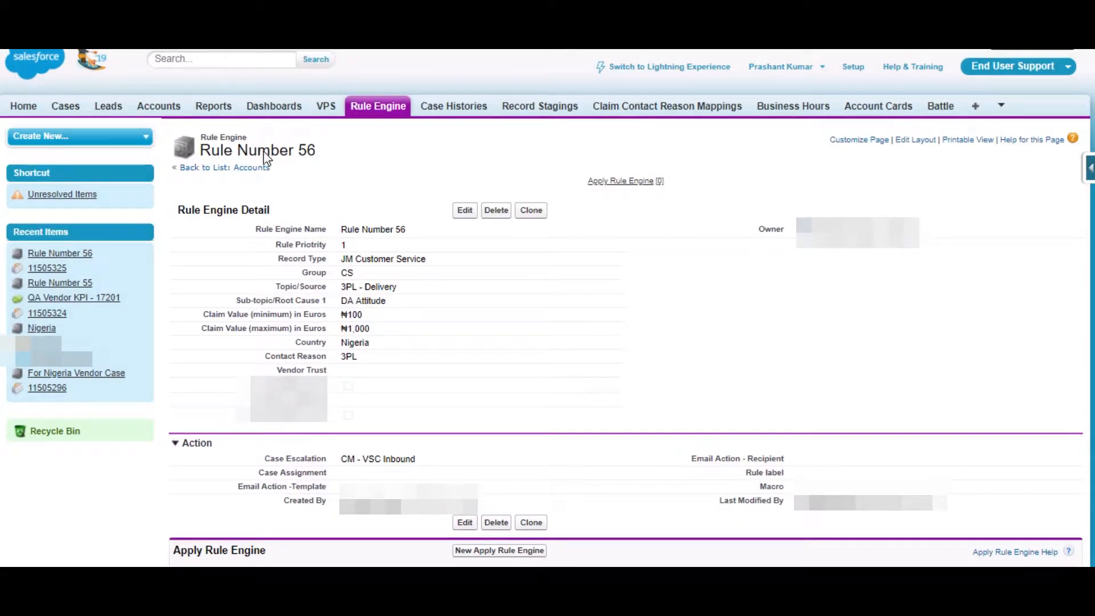
{"action": "mouse_move", "coordinate": [376, 192]}
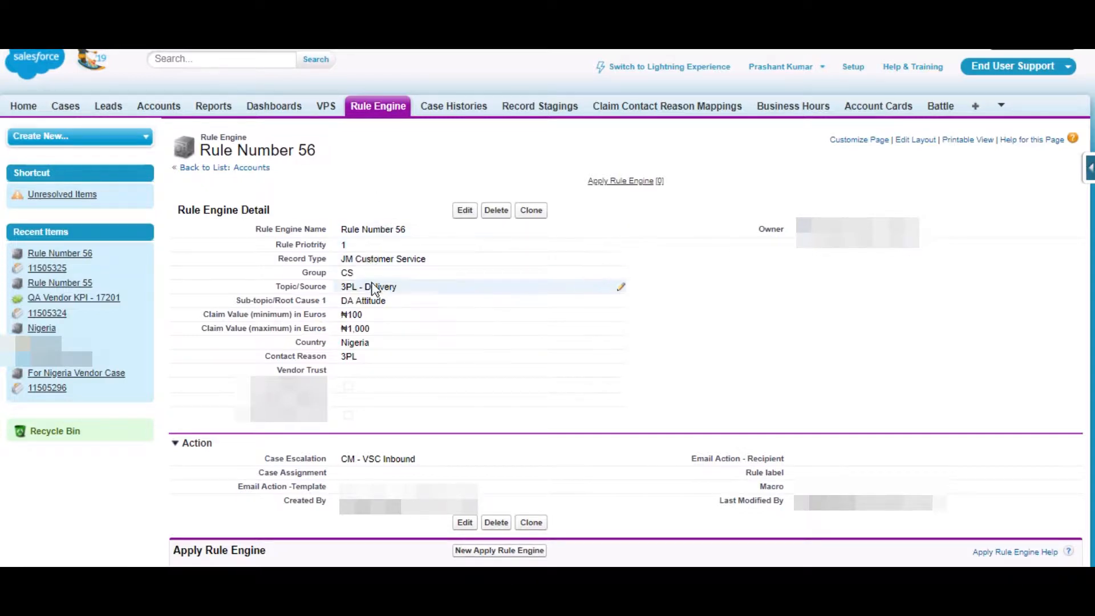
{"action": "left_click", "coordinate": [47, 268]}
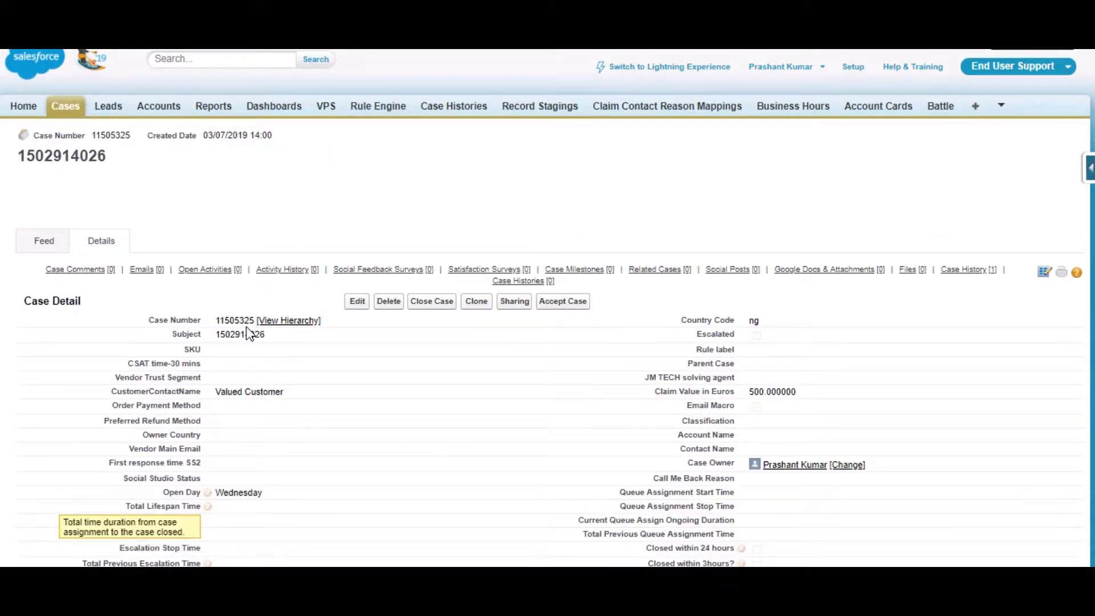
Scroll the case page down to the Rule Engine section listing Rule Number 56 and Rule Number 55
{"action": "scroll", "scroll_direction": "down", "scroll_amount": 3}
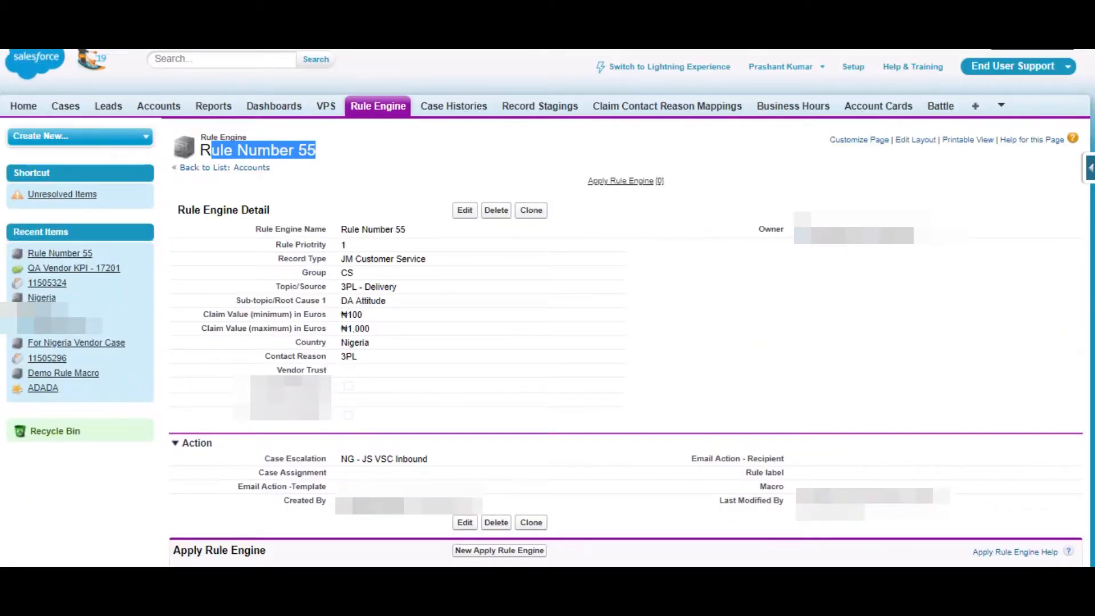
{"action": "mouse_move", "coordinate": [657, 59]}
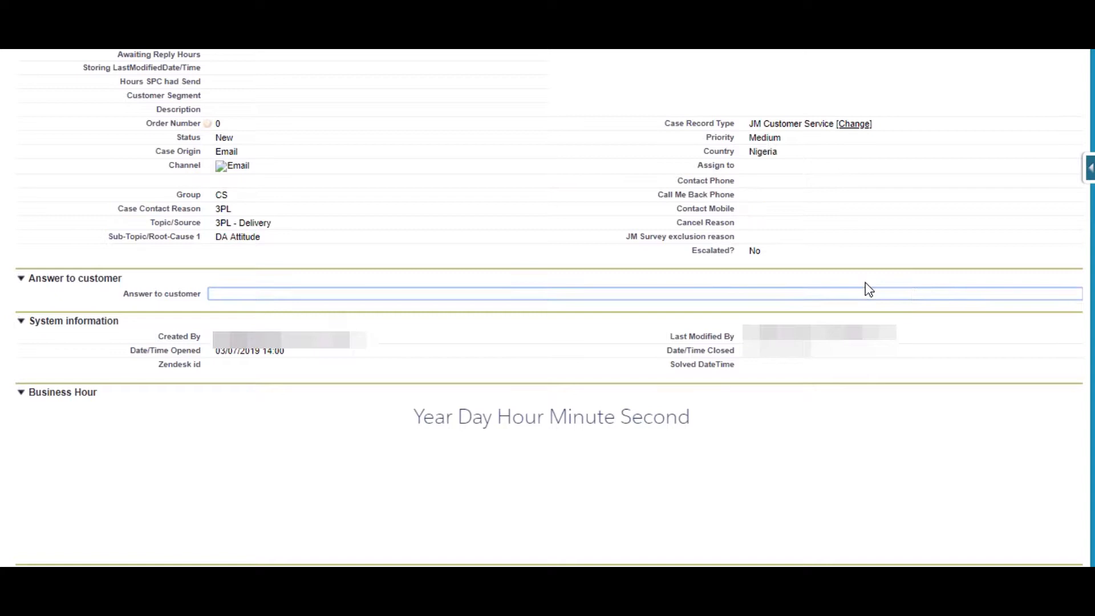
{"action": "scroll", "scroll_direction": "down", "scroll_amount": 3}
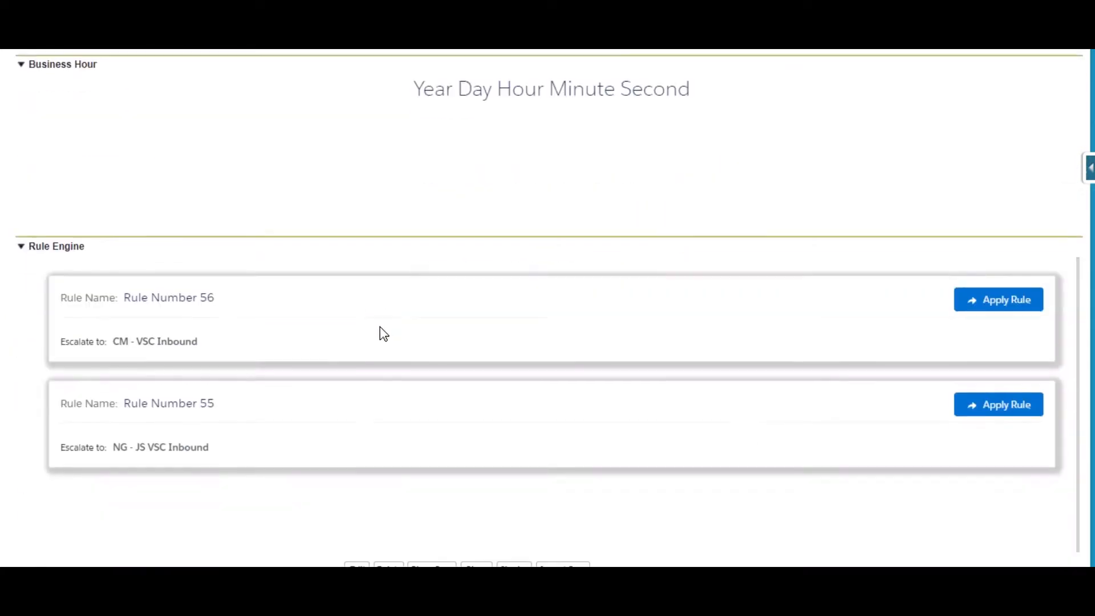
{"action": "scroll", "scroll_direction": "down", "scroll_amount": 3}
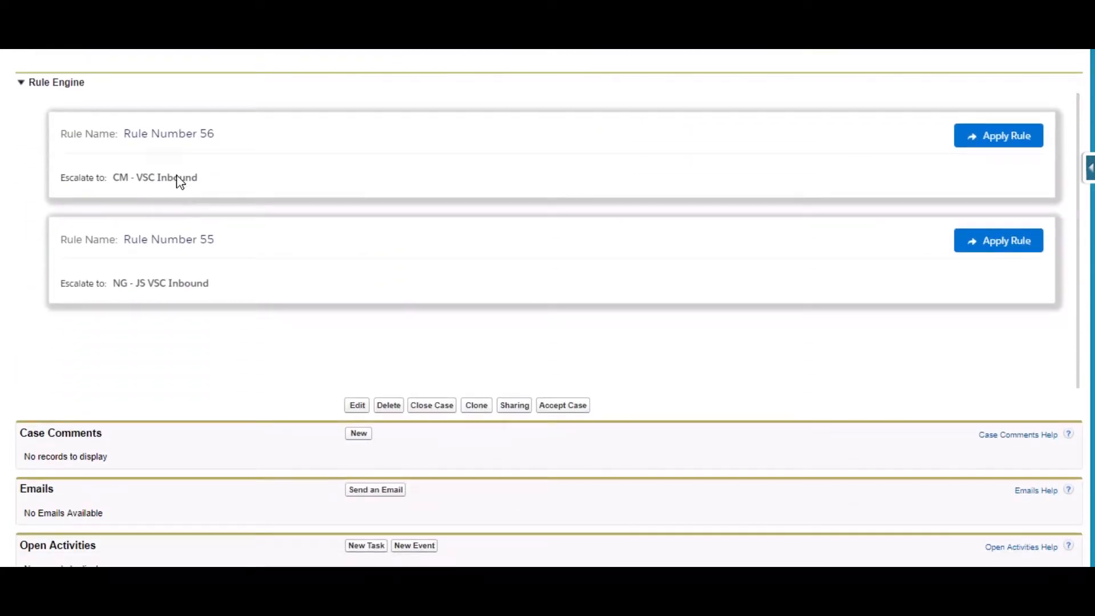
{"action": "mouse_move", "coordinate": [349, 167]}
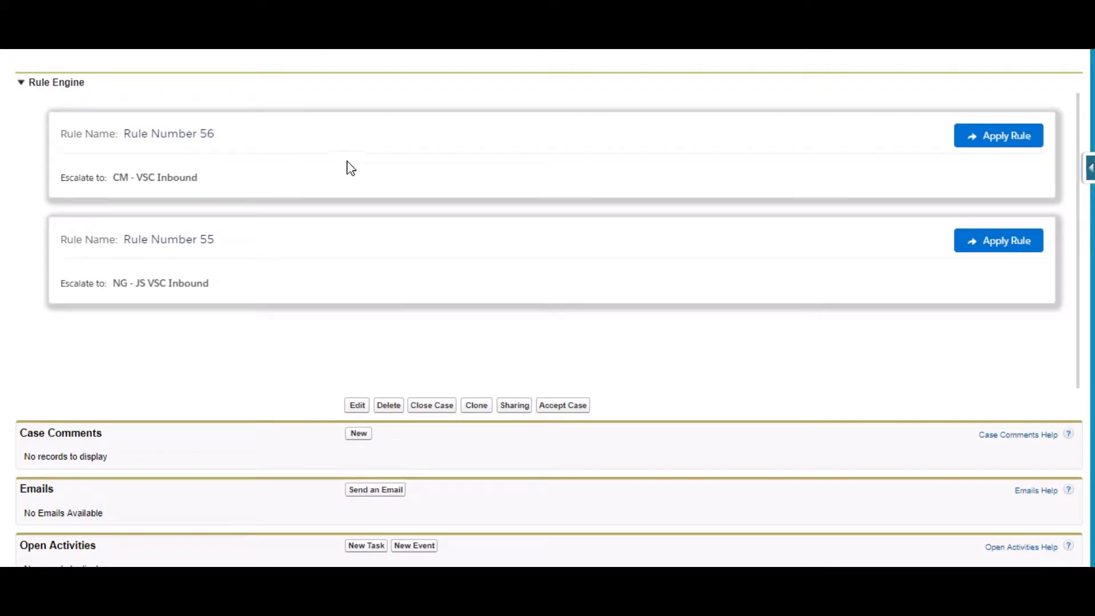
{"action": "mouse_move", "coordinate": [535, 262]}
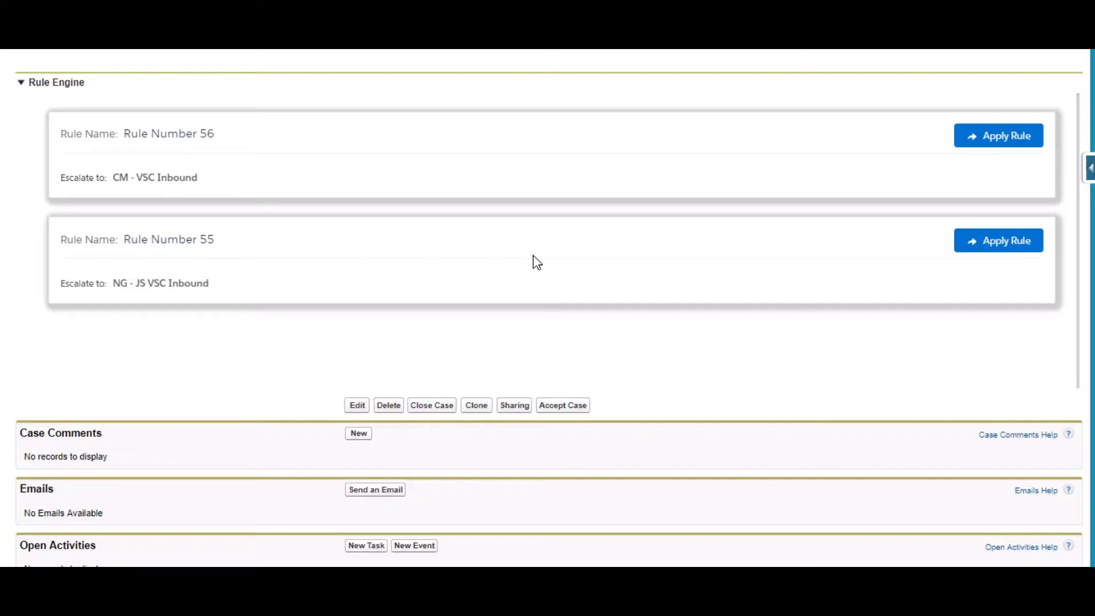
{"action": "mouse_move", "coordinate": [527, 258]}
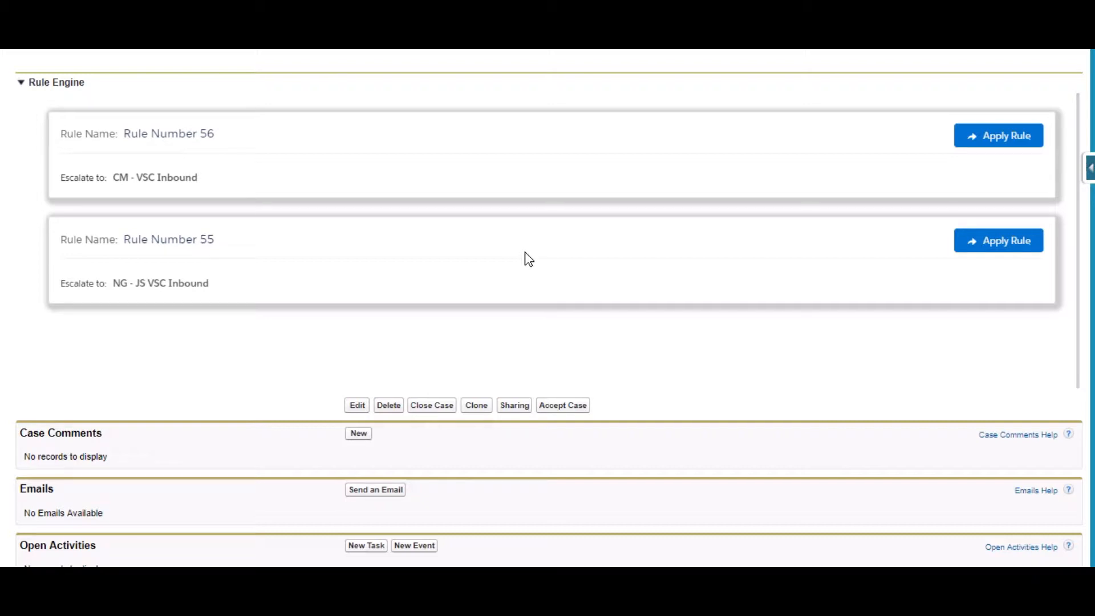
{"action": "mouse_move", "coordinate": [411, 276]}
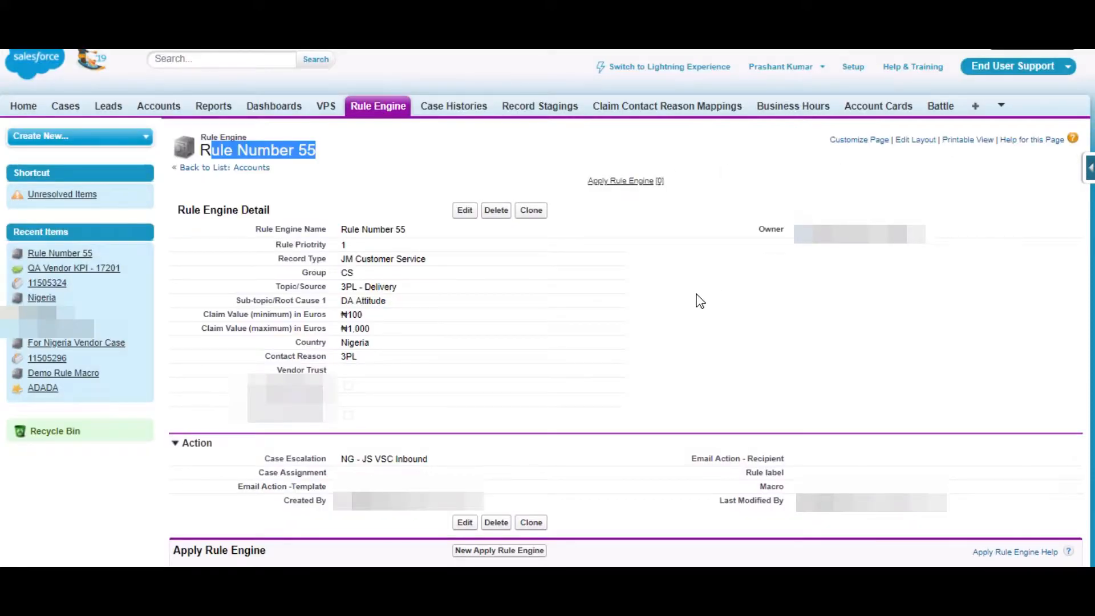
Scroll down Rule Number 55 to review its criteria and NG - JS VSC Inbound escalation
{"action": "scroll", "scroll_direction": "down", "scroll_amount": 3}
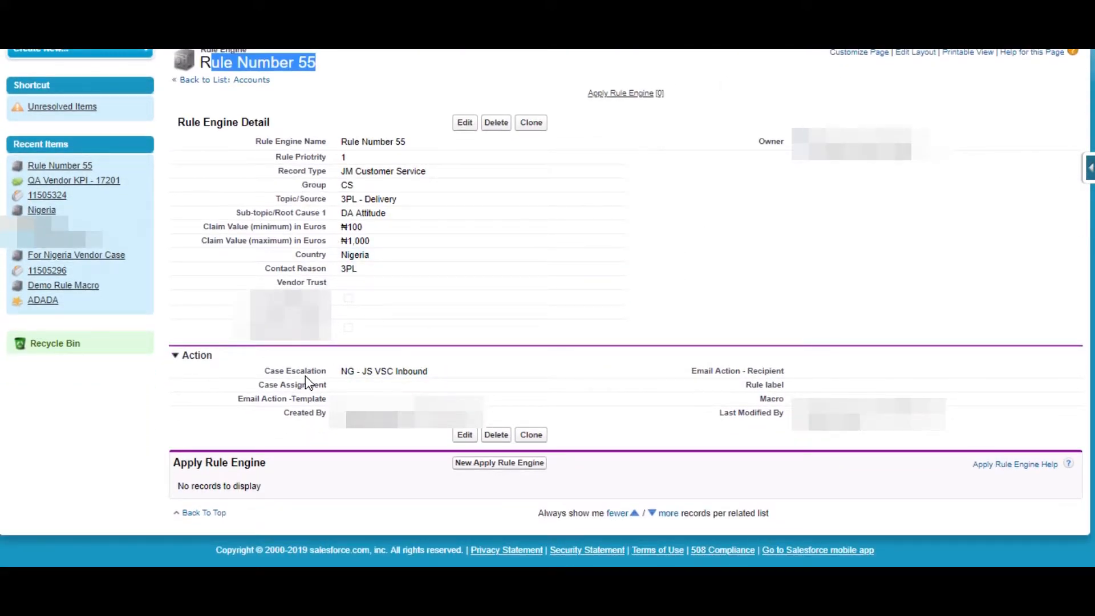
{"action": "mouse_move", "coordinate": [292, 405]}
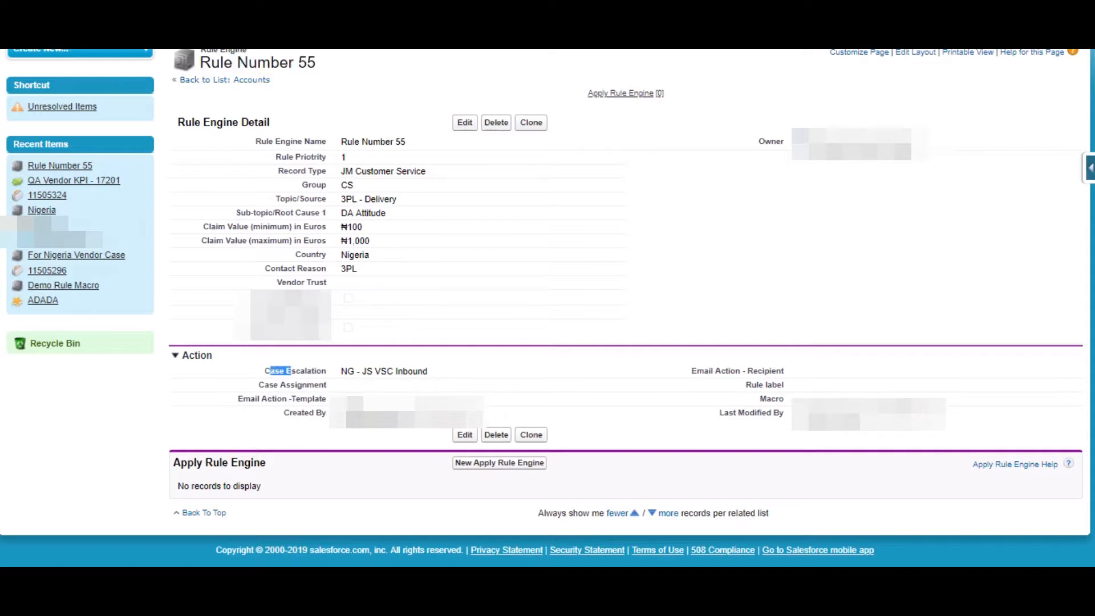
{"action": "mouse_move", "coordinate": [778, 384]}
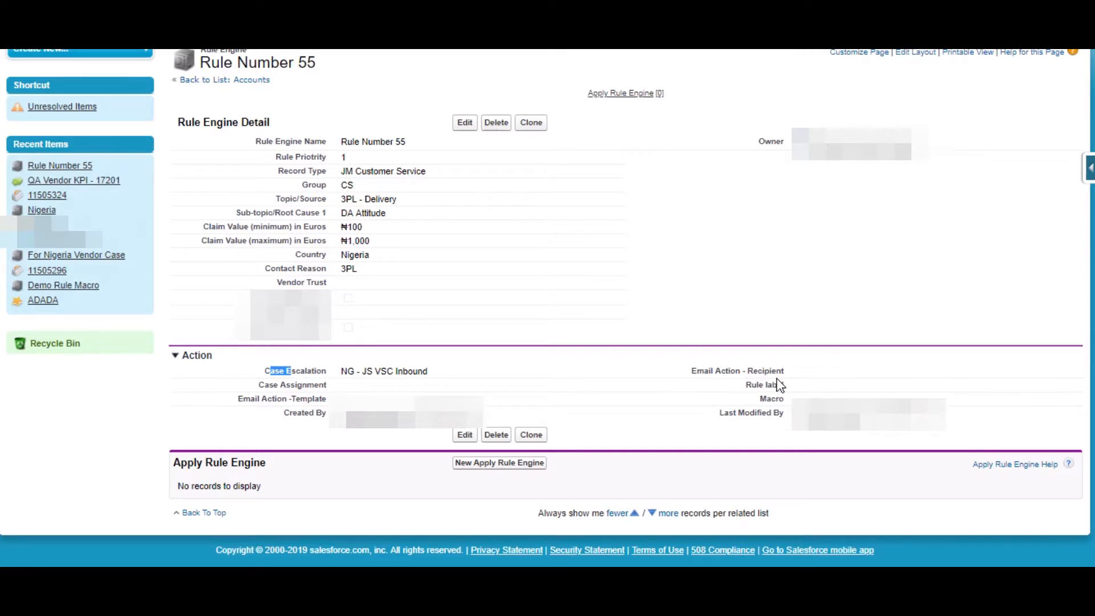
{"action": "mouse_move", "coordinate": [771, 408]}
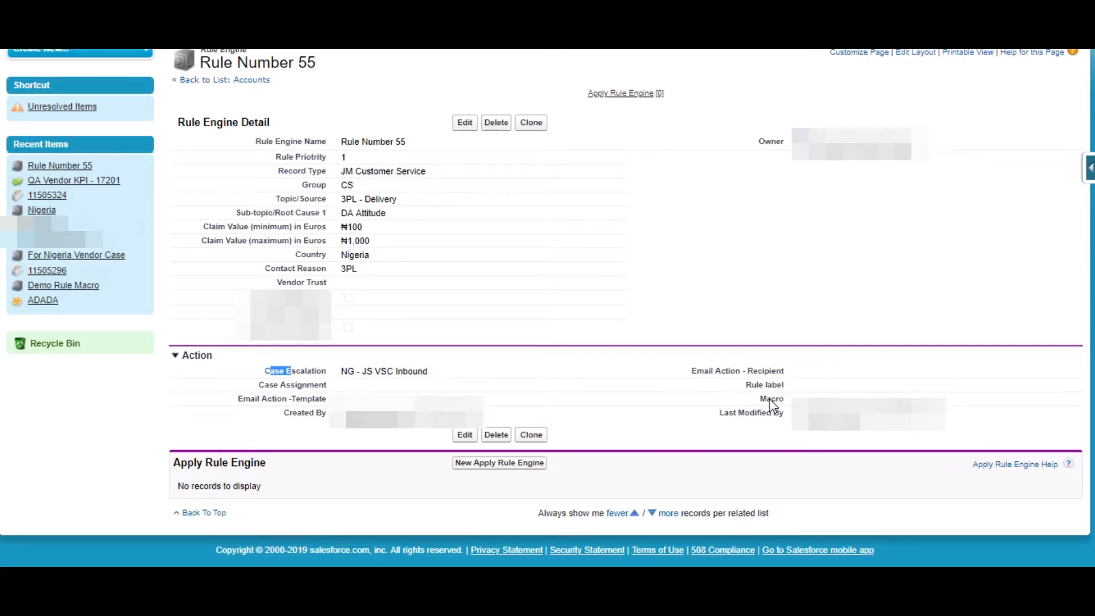
{"action": "mouse_move", "coordinate": [769, 377]}
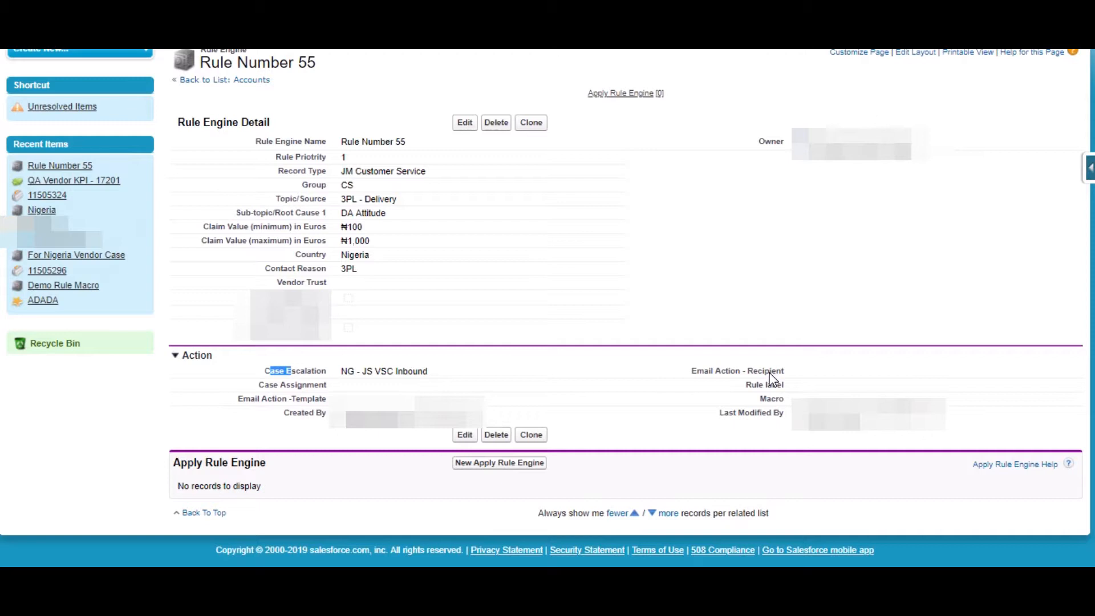
{"action": "mouse_move", "coordinate": [700, 365]}
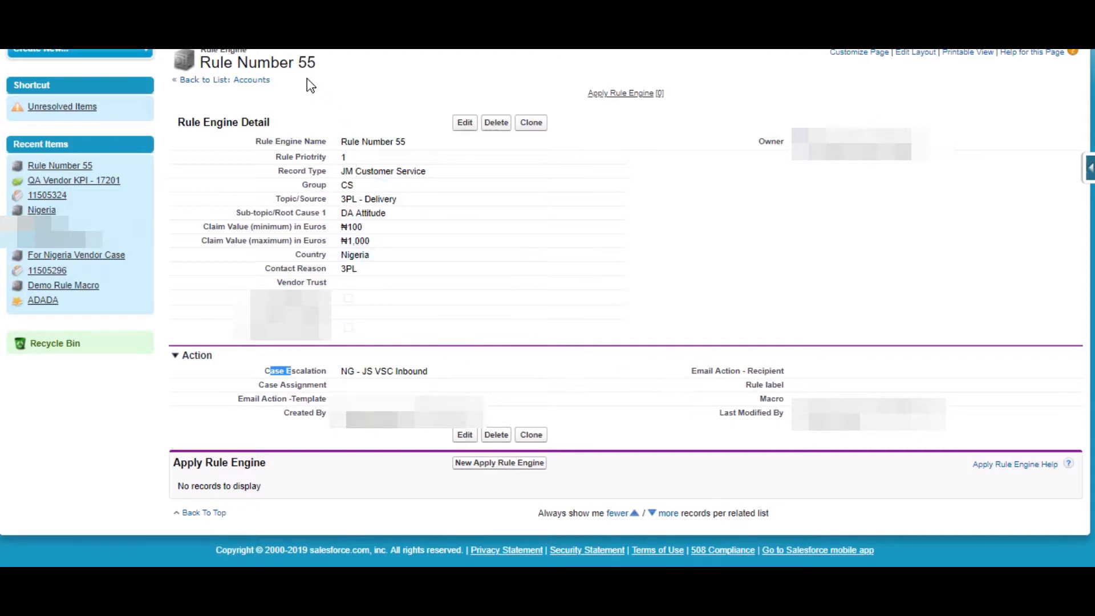
{"action": "mouse_move", "coordinate": [310, 378]}
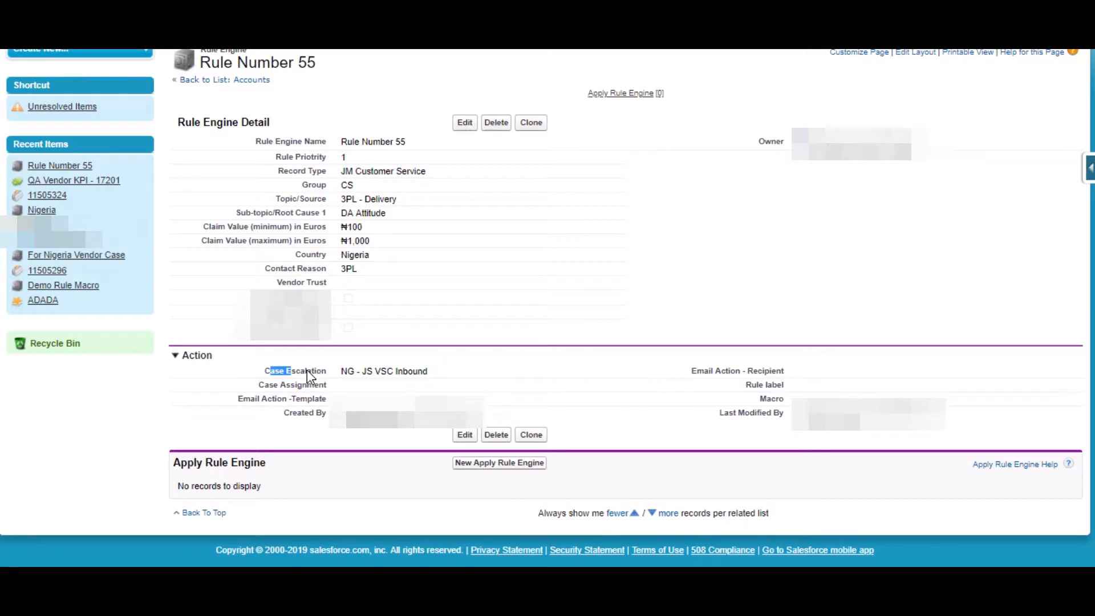
{"action": "mouse_move", "coordinate": [384, 370]}
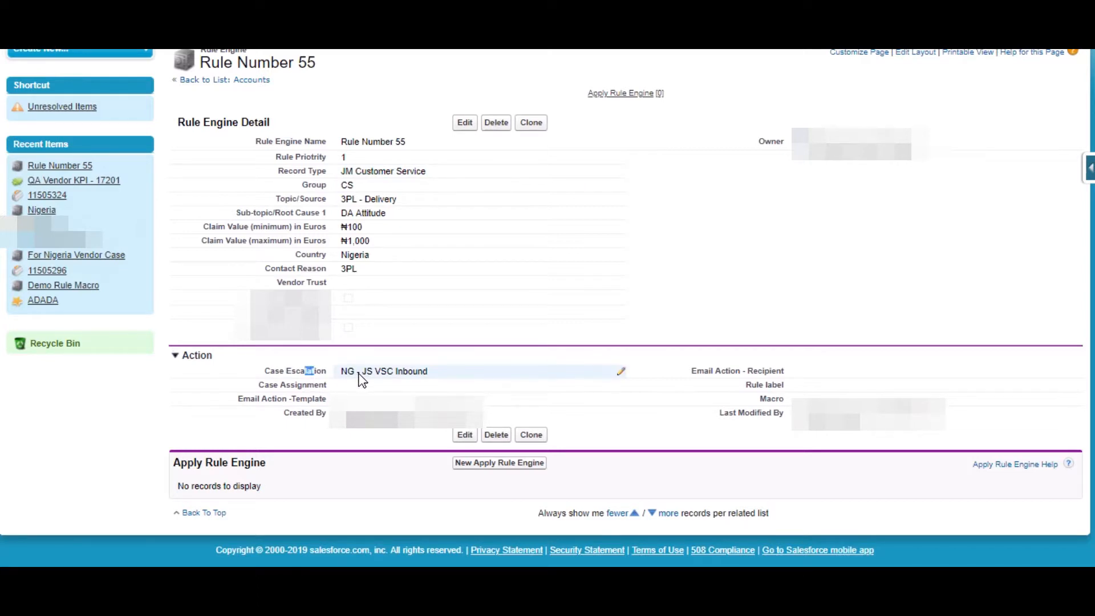
{"action": "mouse_move", "coordinate": [399, 376]}
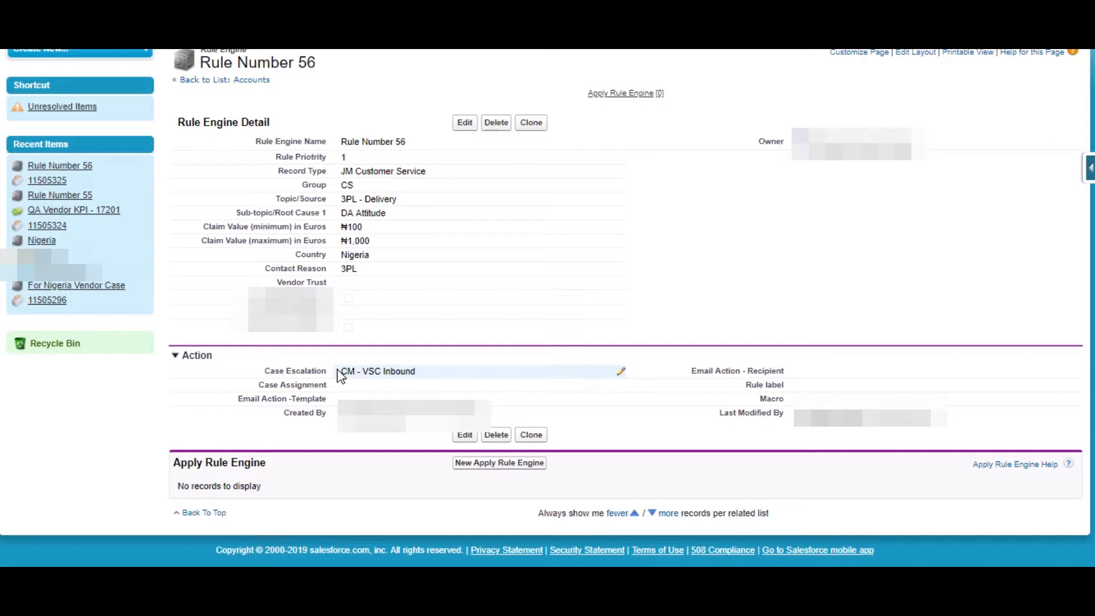
{"action": "mouse_move", "coordinate": [476, 339]}
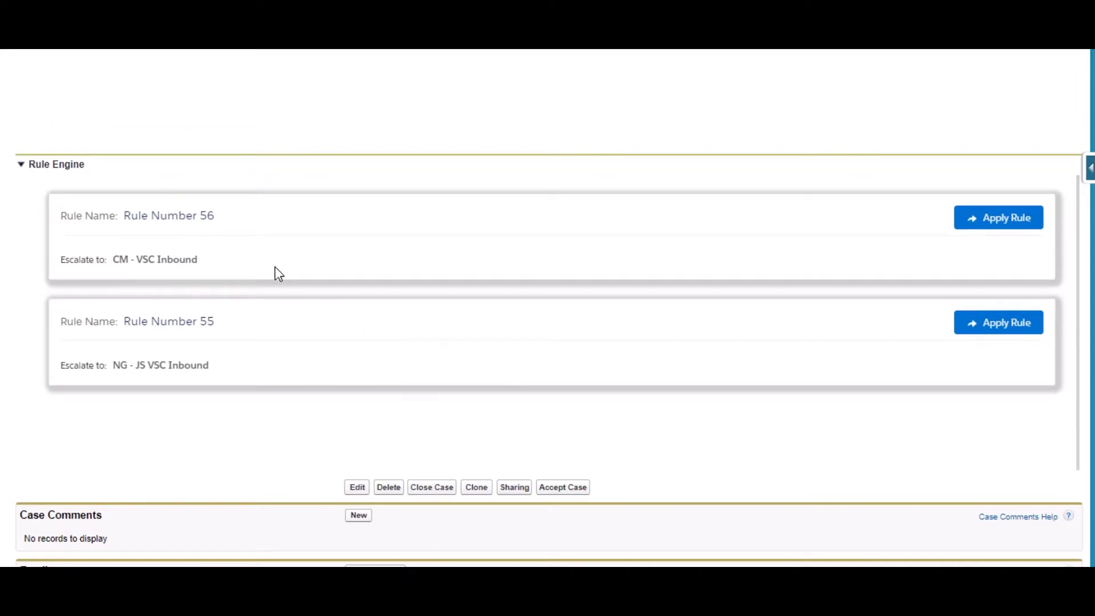
{"action": "mouse_move", "coordinate": [429, 255]}
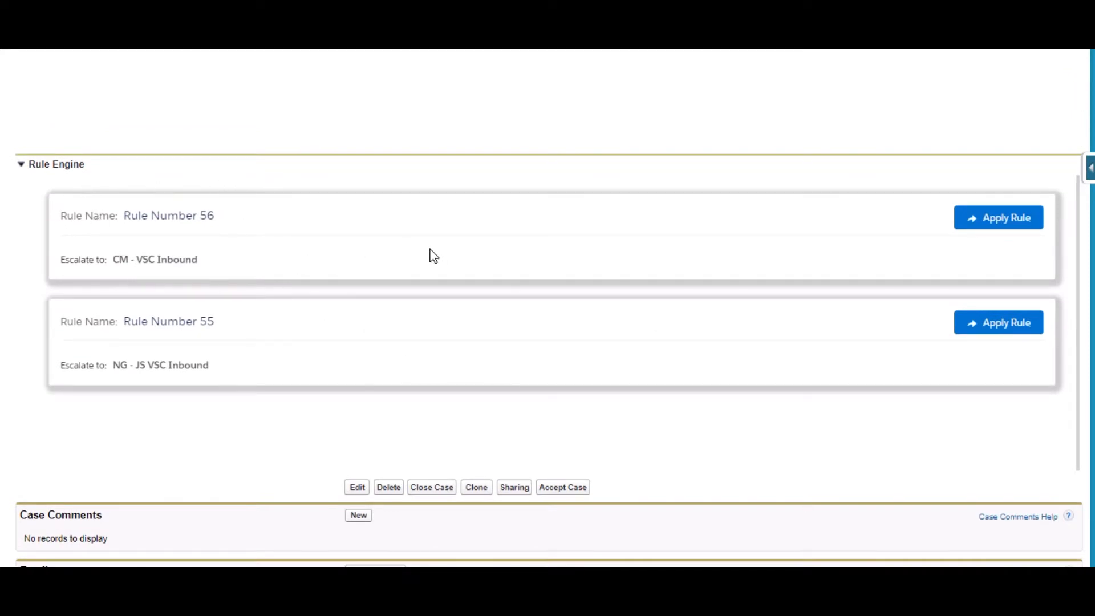
{"action": "mouse_move", "coordinate": [405, 343]}
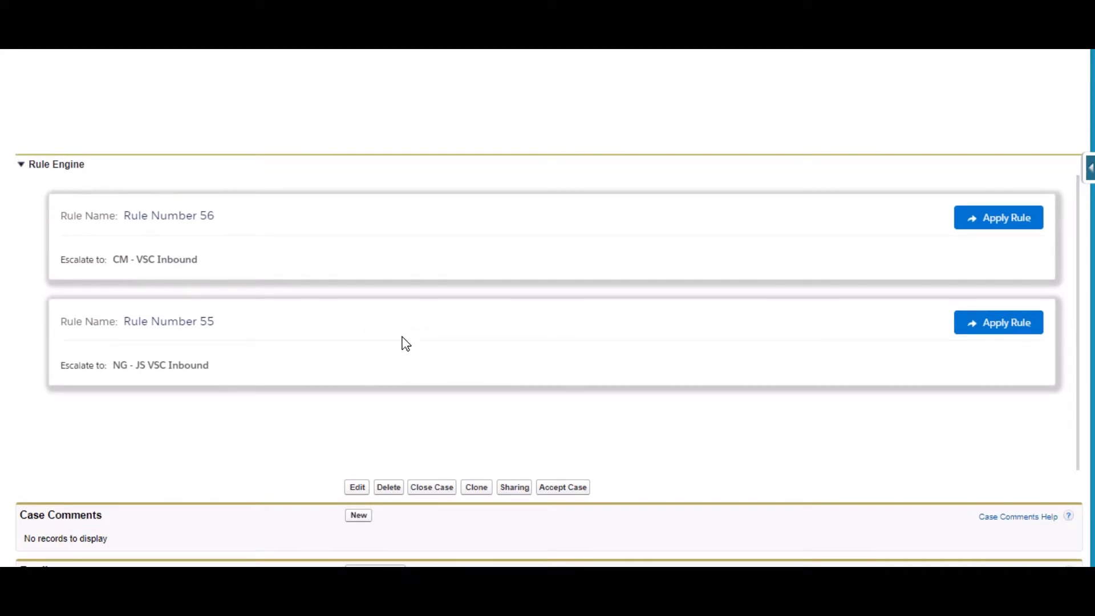
{"action": "mouse_move", "coordinate": [990, 250]}
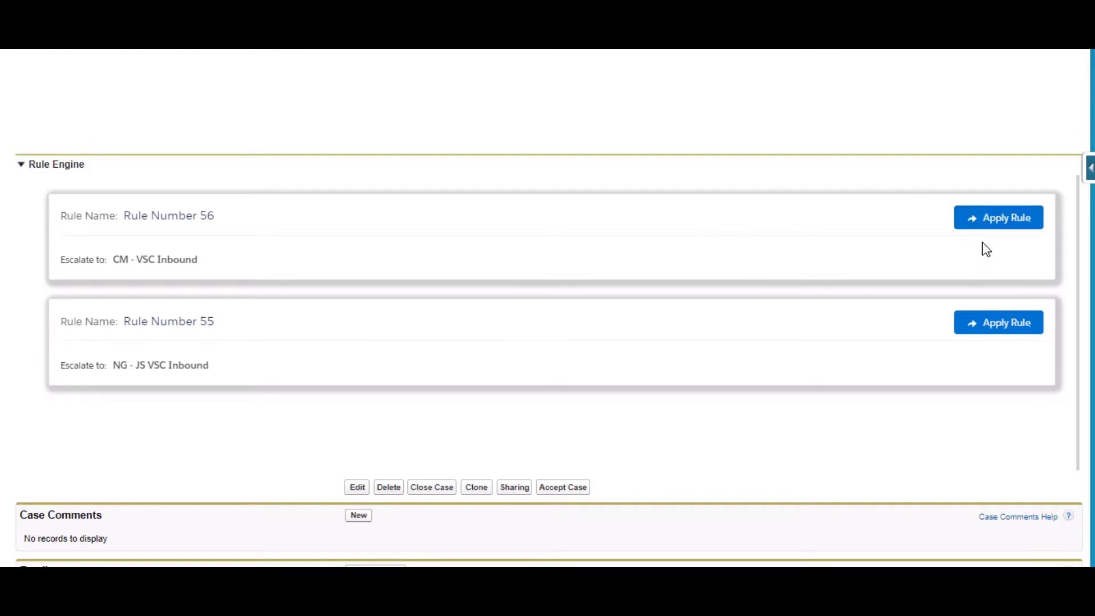
{"action": "mouse_move", "coordinate": [998, 217]}
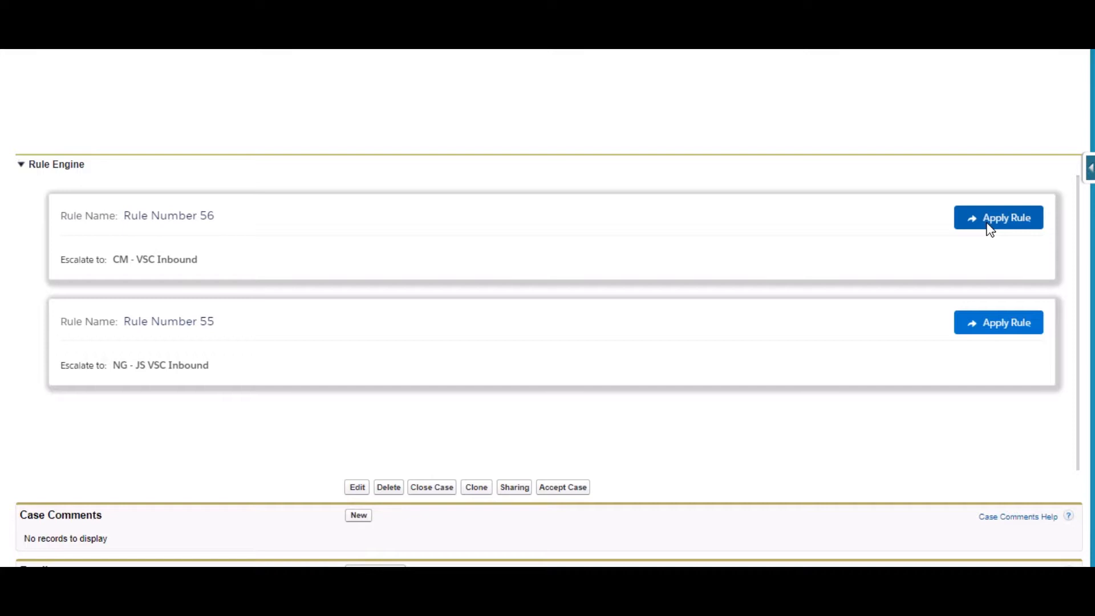
Apply Rule Number 56 to case 11505325 and scroll up to see it escalated to CM - VSC Inbound
{"action": "left_click", "coordinate": [999, 217]}
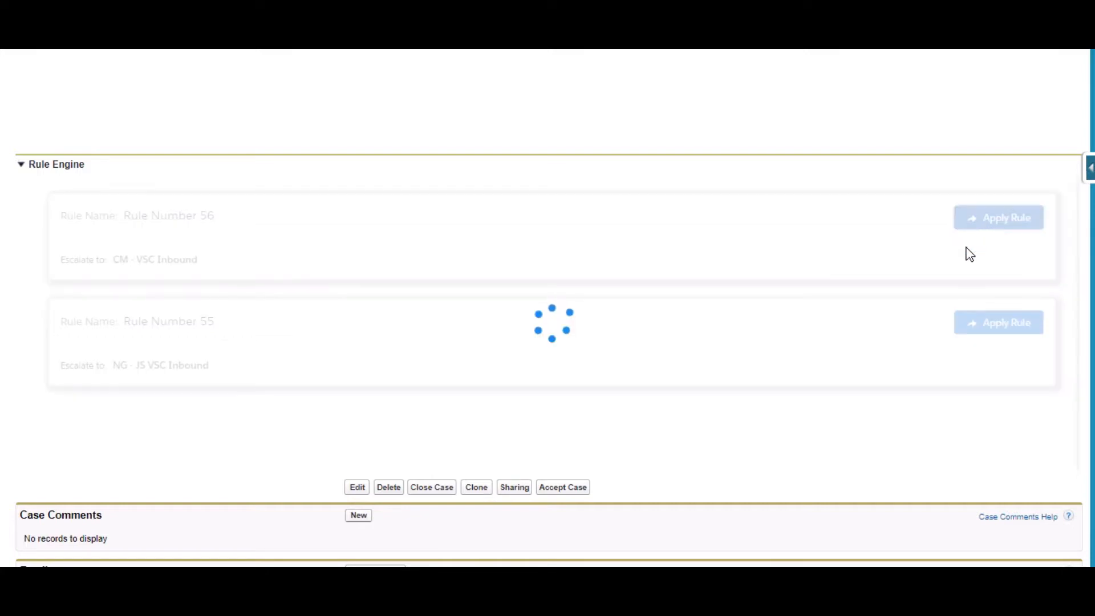
{"action": "mouse_move", "coordinate": [175, 277]}
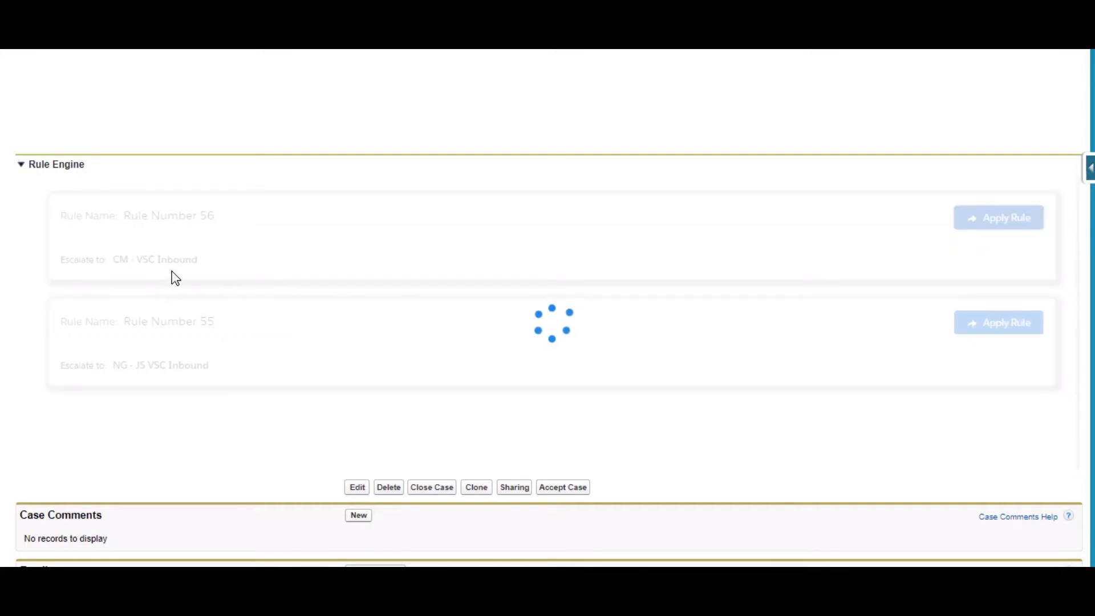
{"action": "mouse_move", "coordinate": [405, 369]}
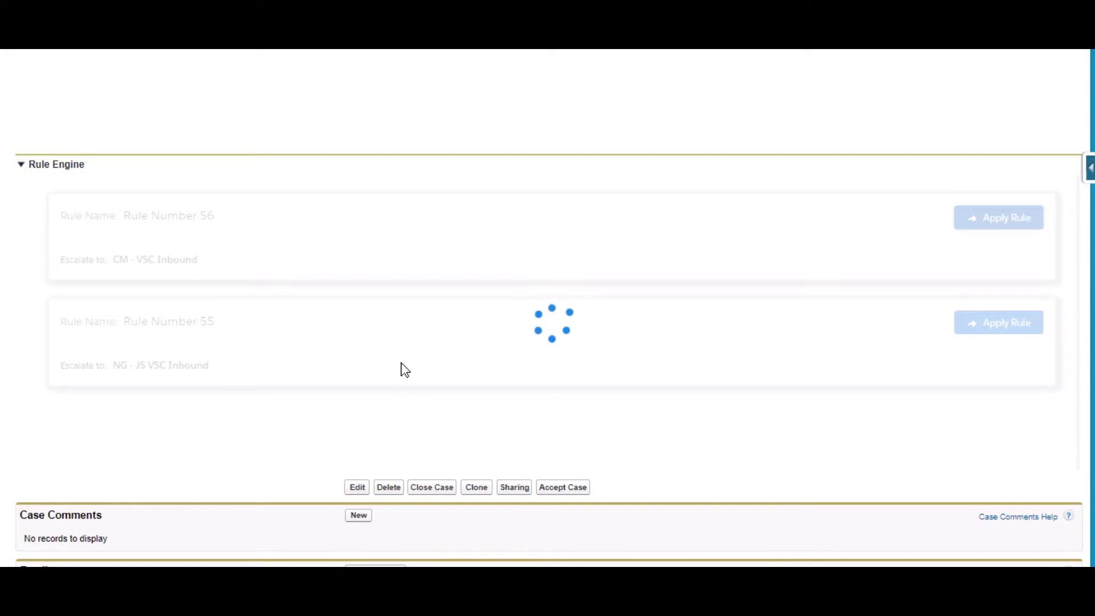
{"action": "scroll", "scroll_direction": "up", "scroll_amount": 3}
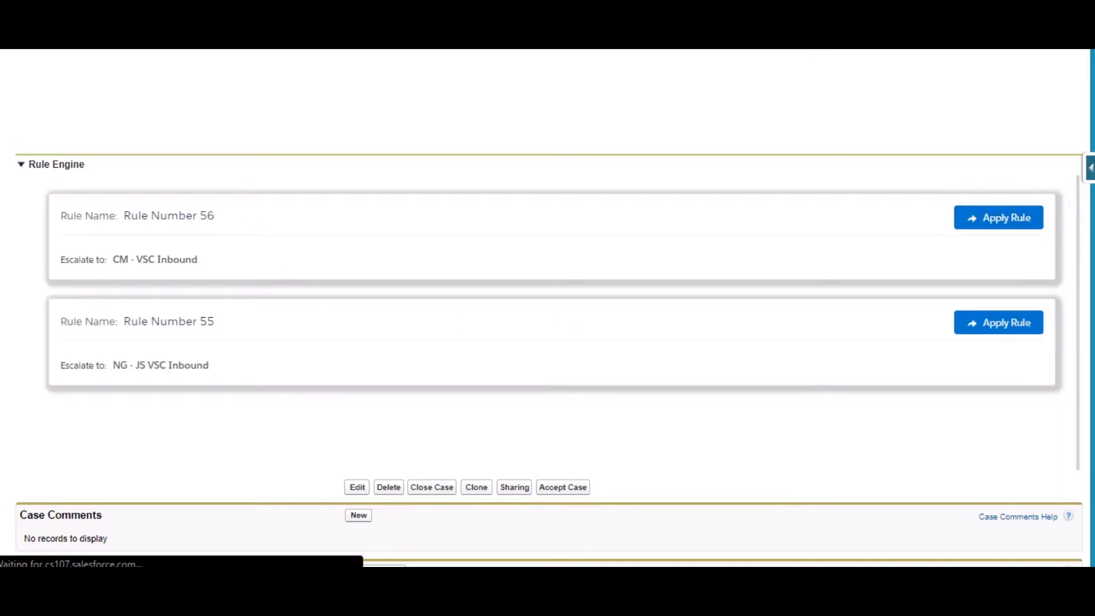
{"action": "scroll", "scroll_direction": "up", "scroll_amount": 3}
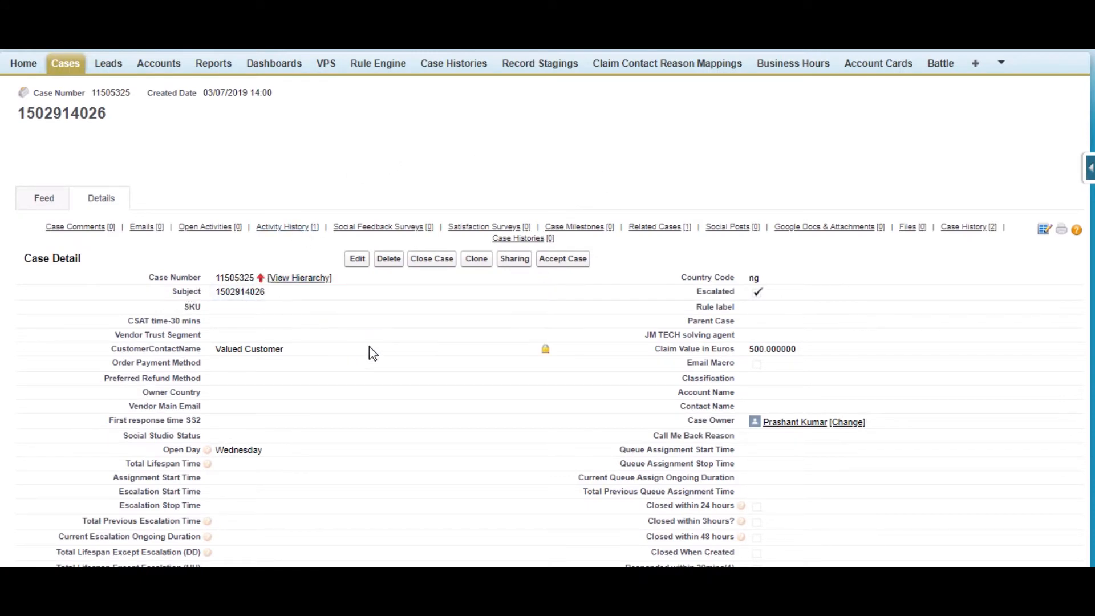
{"action": "scroll", "scroll_direction": "down", "scroll_amount": 3}
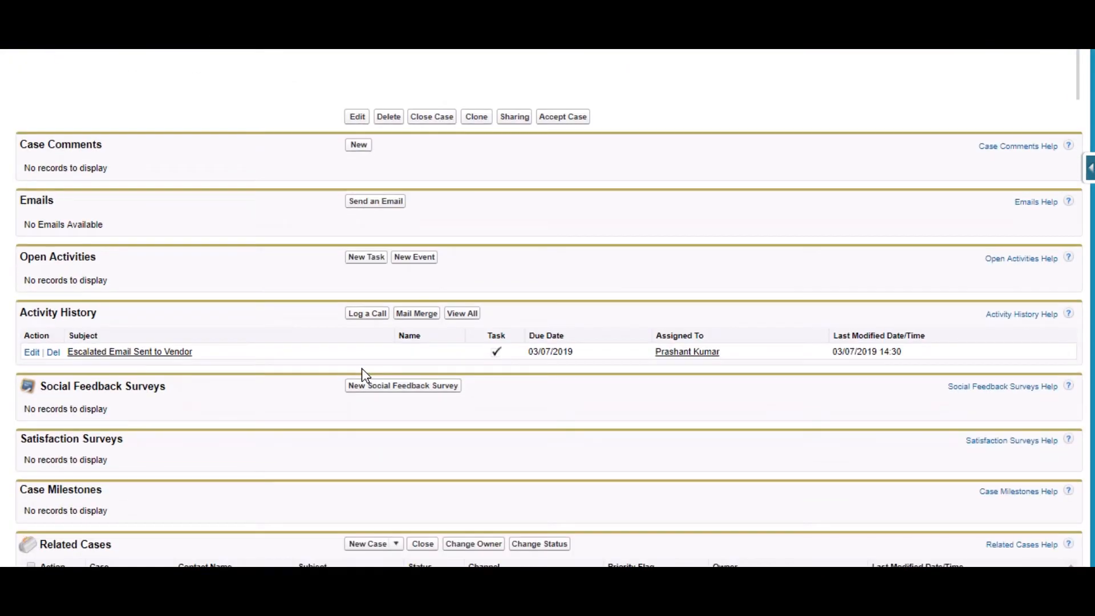
{"action": "mouse_move", "coordinate": [245, 367]}
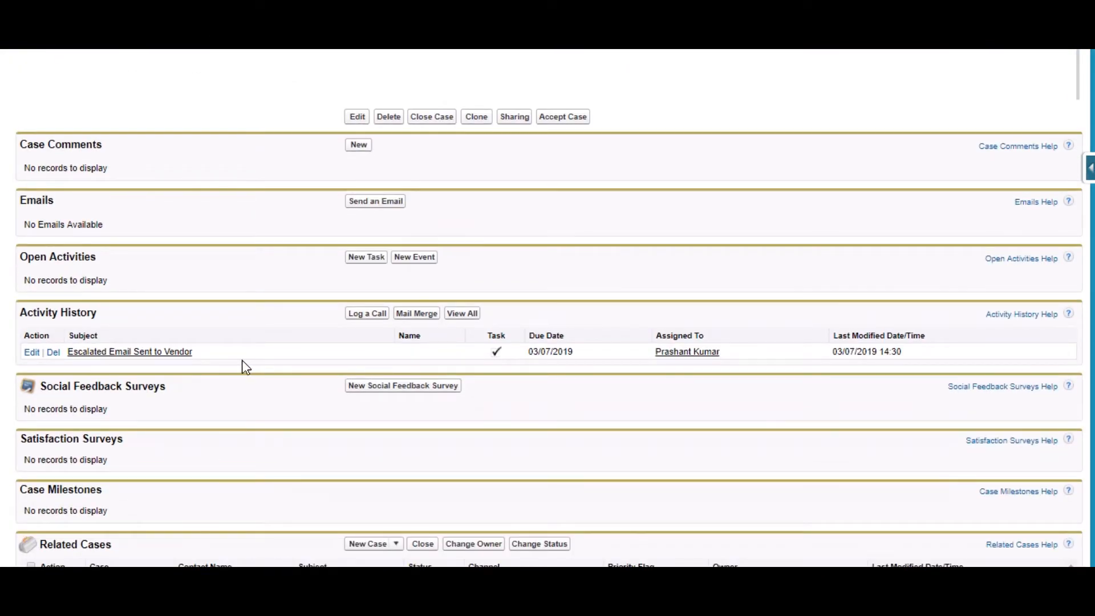
{"action": "scroll", "scroll_direction": "down", "scroll_amount": 3}
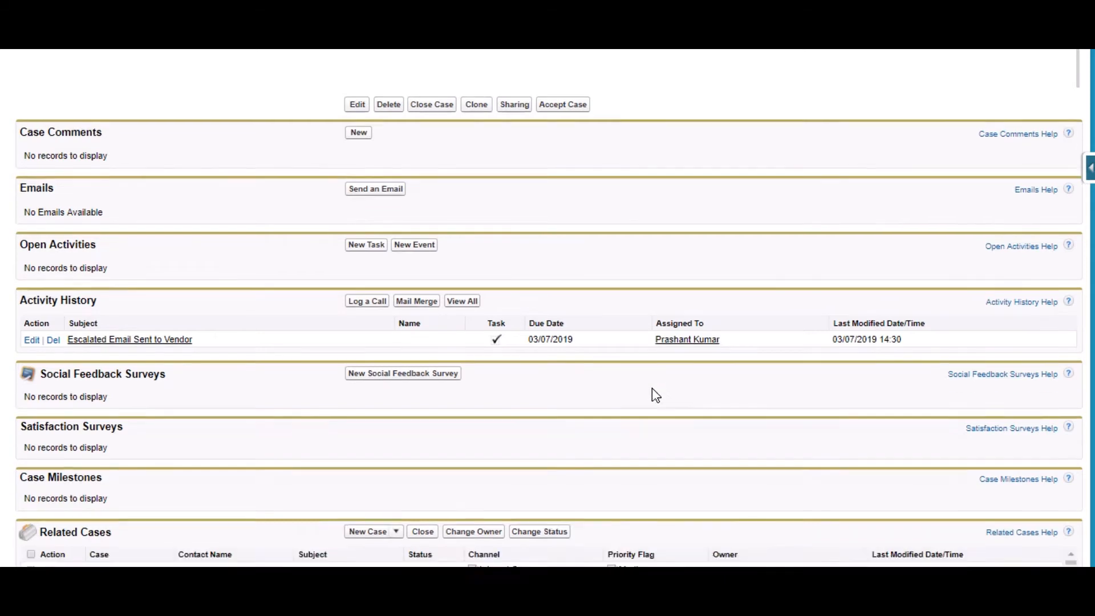
{"action": "scroll", "scroll_direction": "down", "scroll_amount": 3}
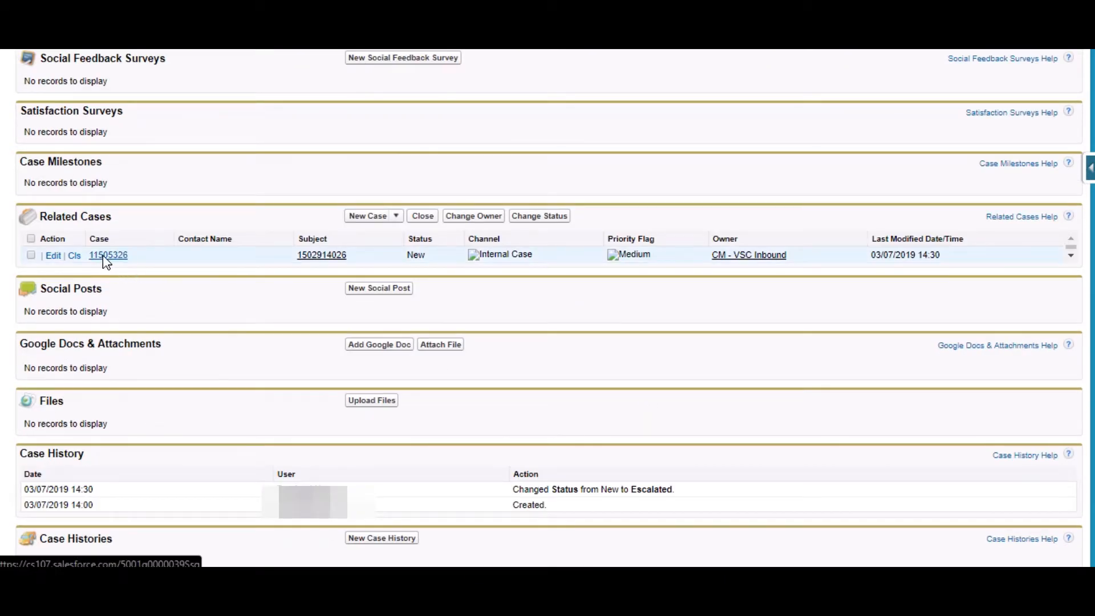
{"action": "mouse_move", "coordinate": [631, 258]}
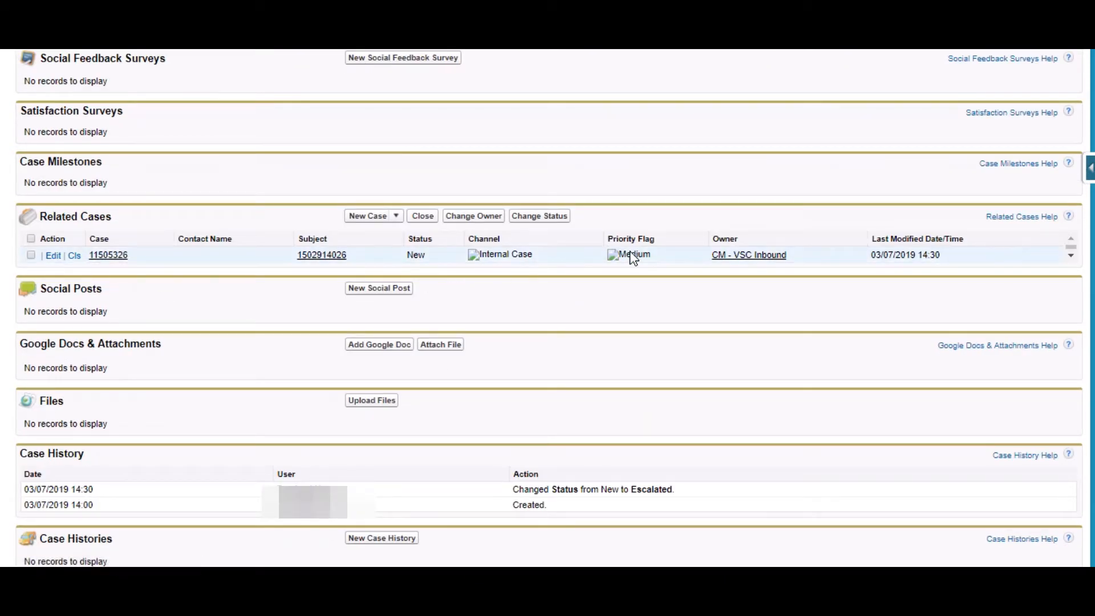
{"action": "mouse_move", "coordinate": [735, 269]}
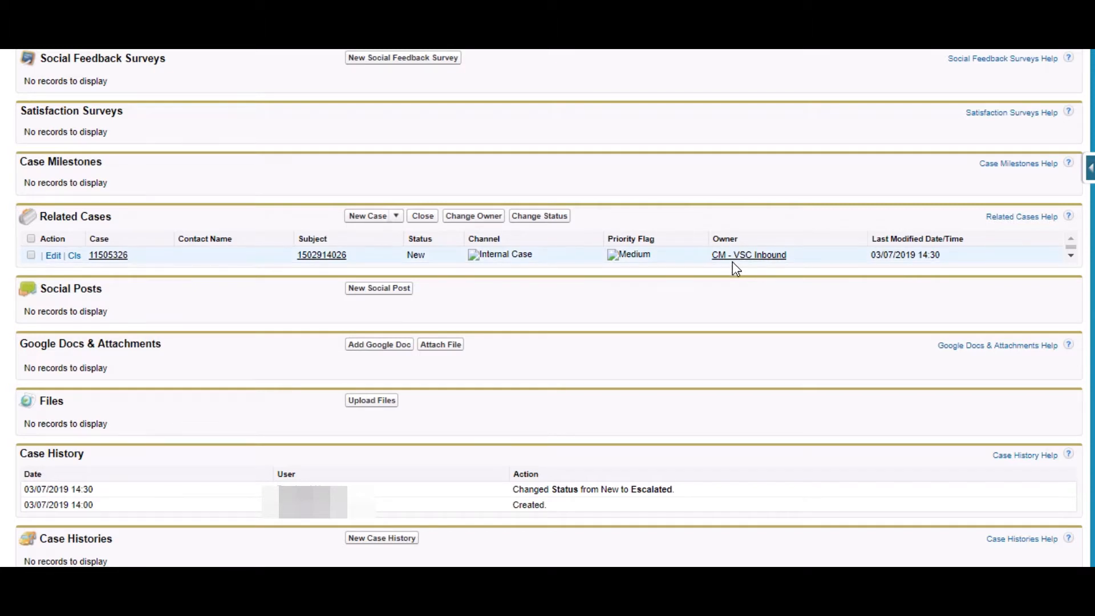
{"action": "mouse_move", "coordinate": [803, 265]}
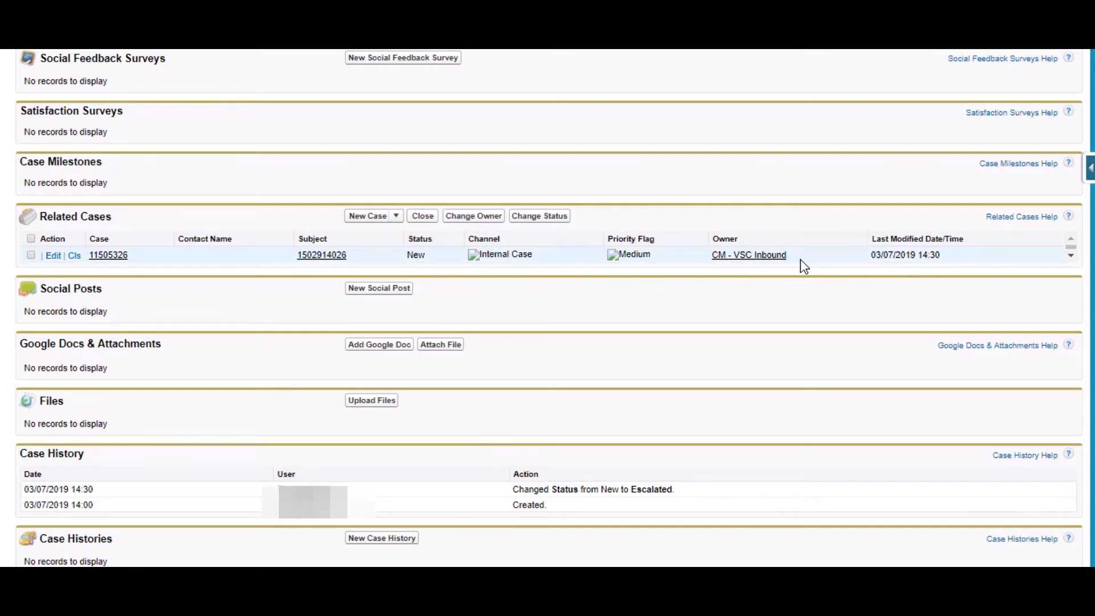
{"action": "mouse_move", "coordinate": [818, 308]}
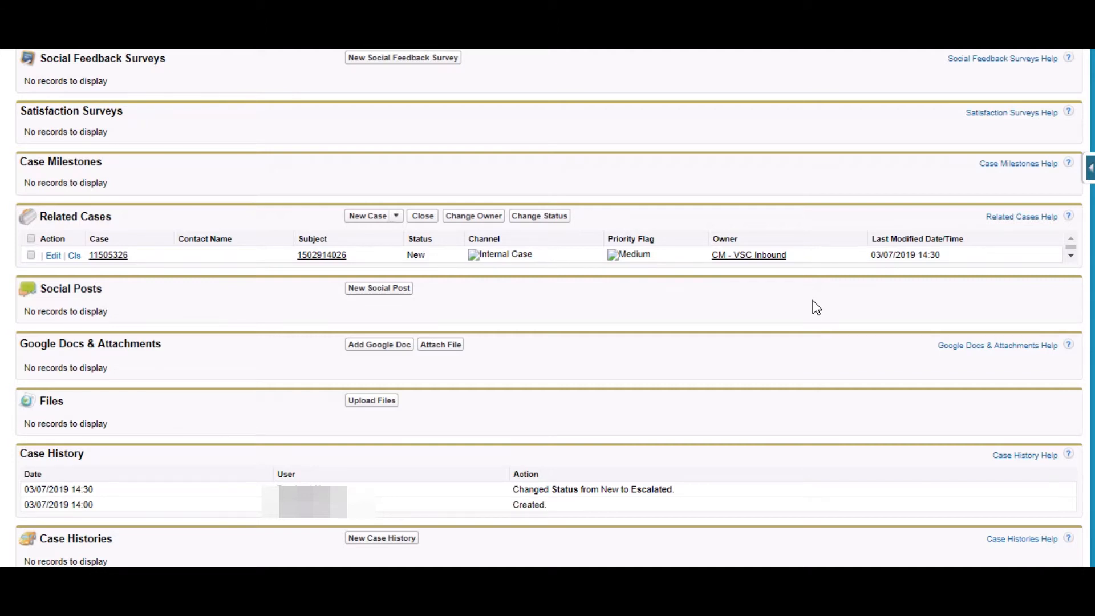
{"action": "mouse_move", "coordinate": [836, 305]}
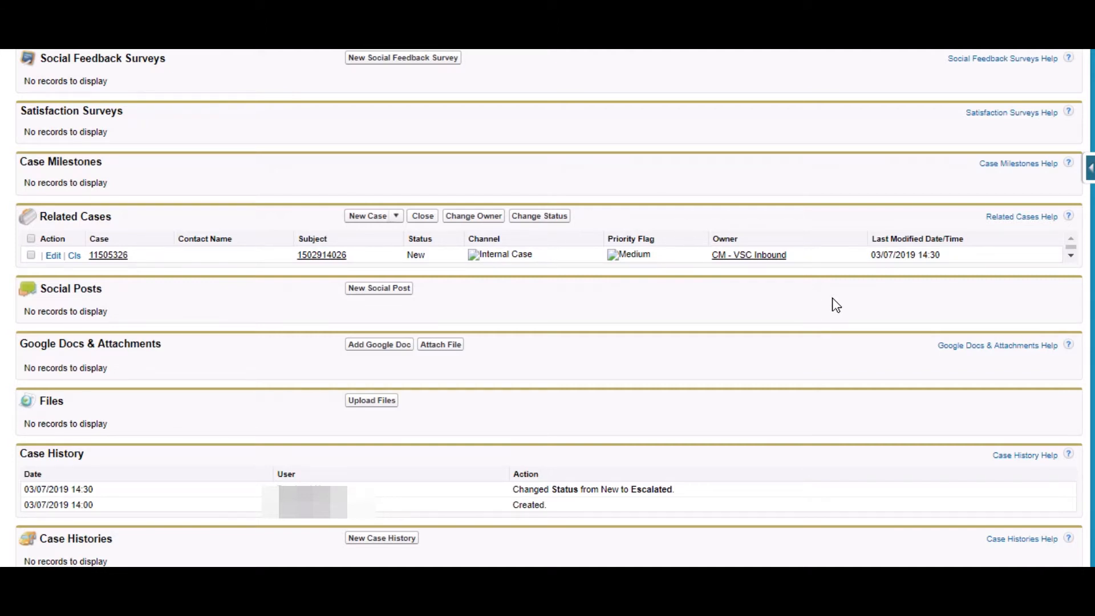